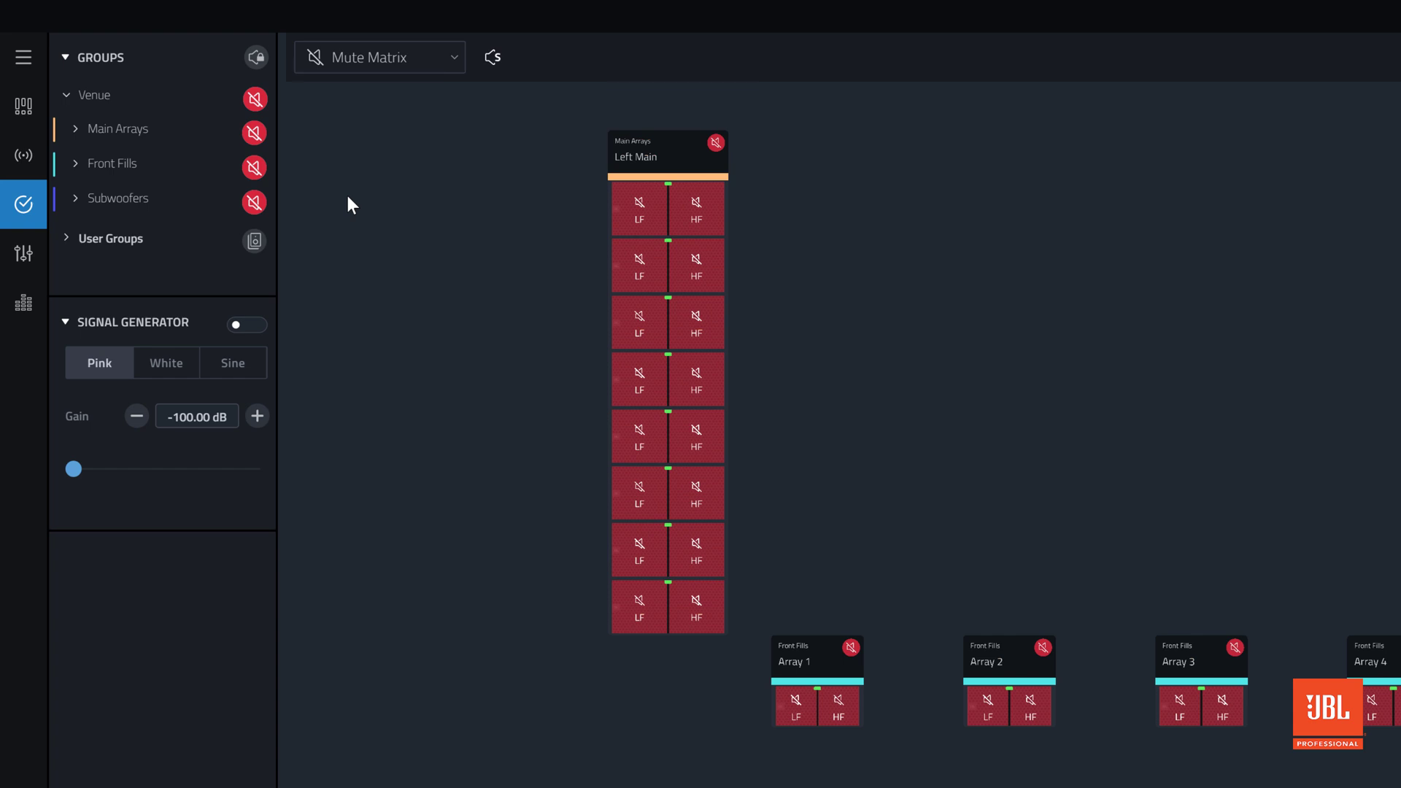
{"action": "mouse_move", "coordinate": [230, 184]}
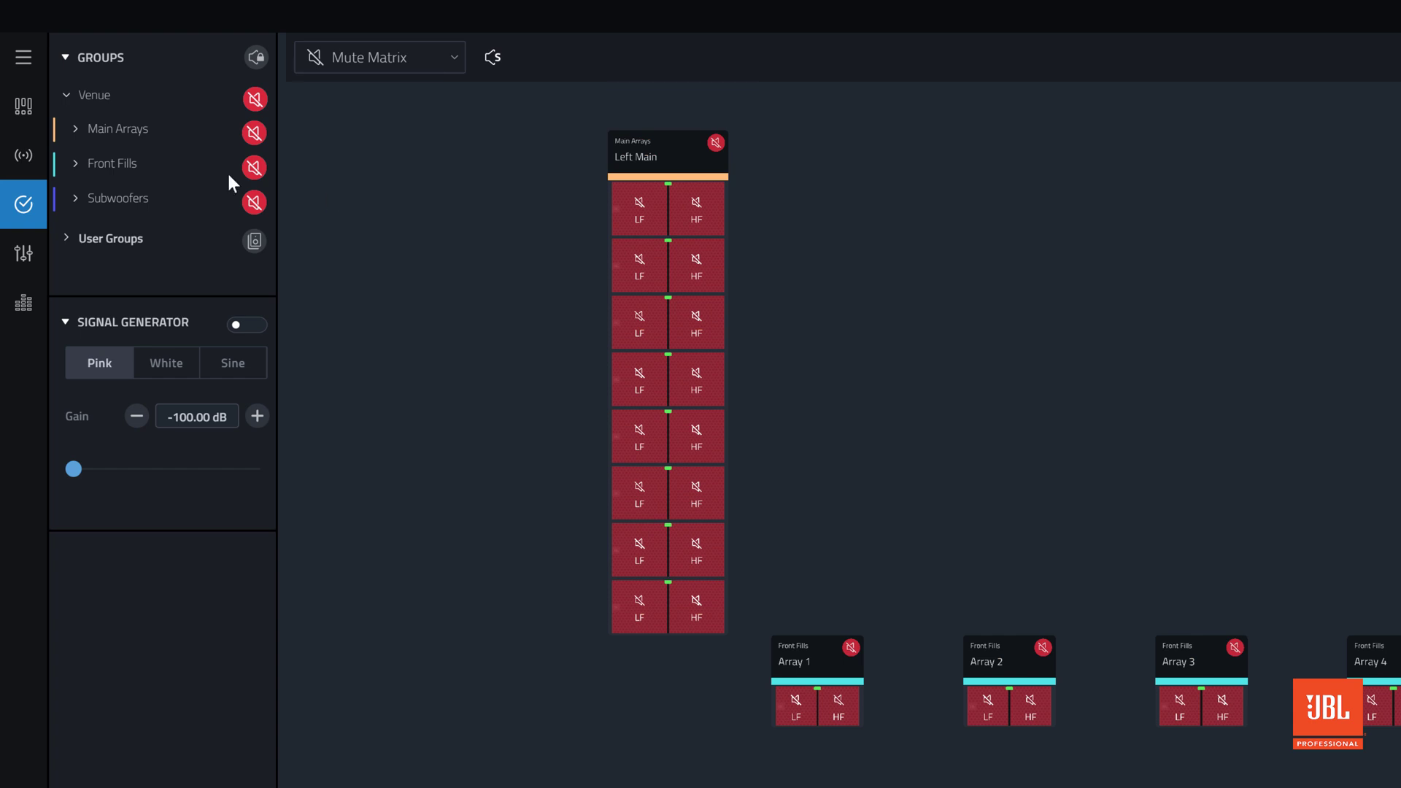
Expand Main Arrays, Front Fills, Subwoofers and Left Main to reveal subgroups and cabinets 101–108.
{"action": "left_click", "coordinate": [78, 128]}
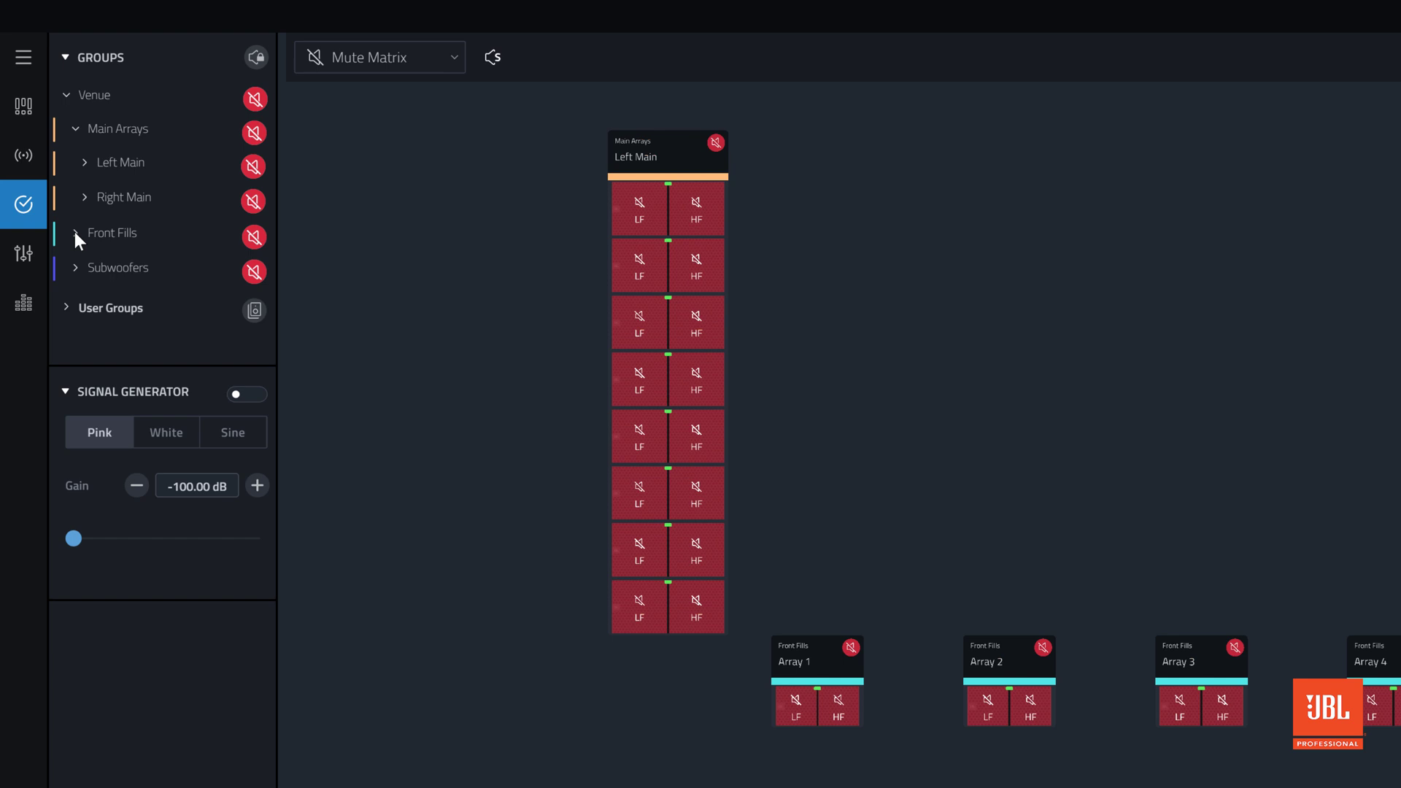
{"action": "left_click", "coordinate": [78, 234]}
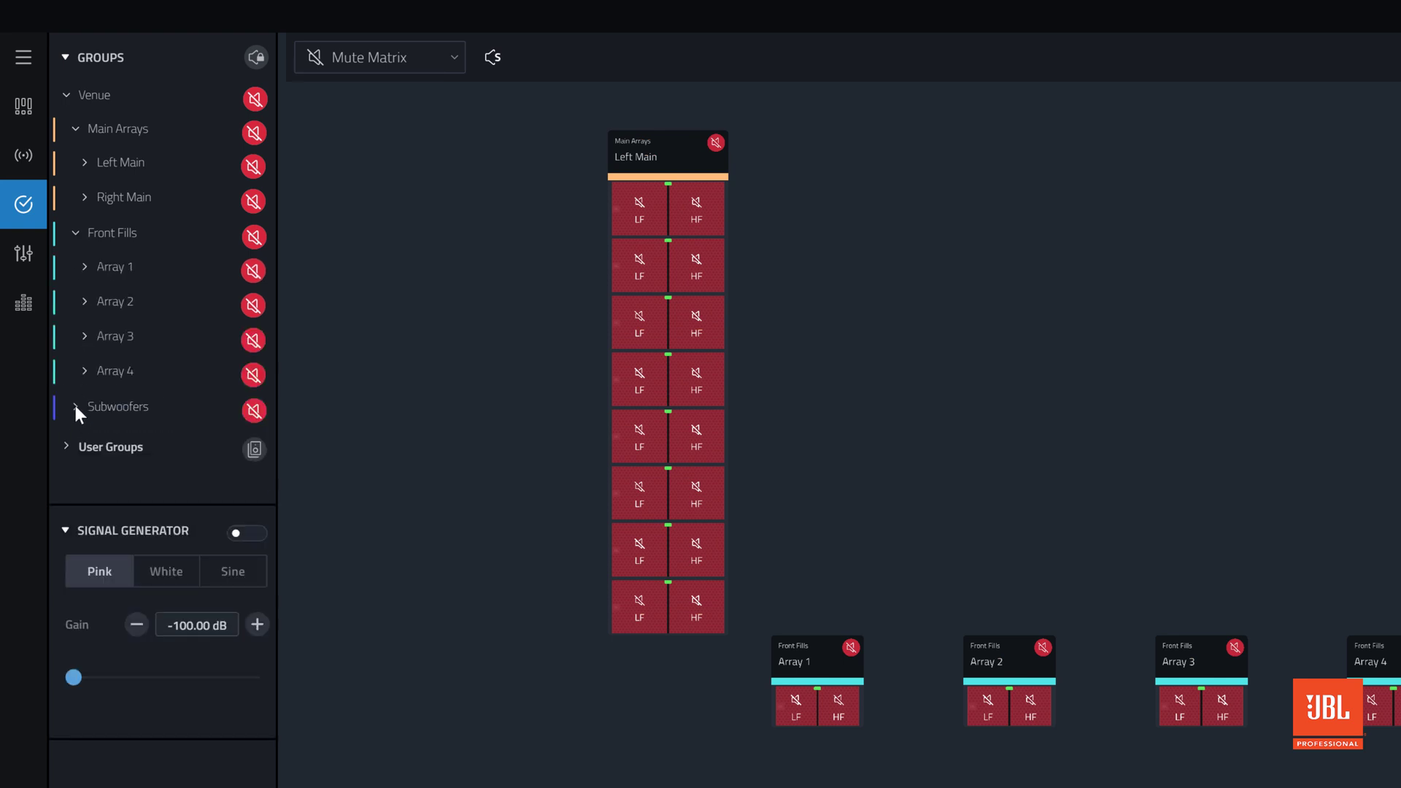
{"action": "left_click", "coordinate": [74, 407]}
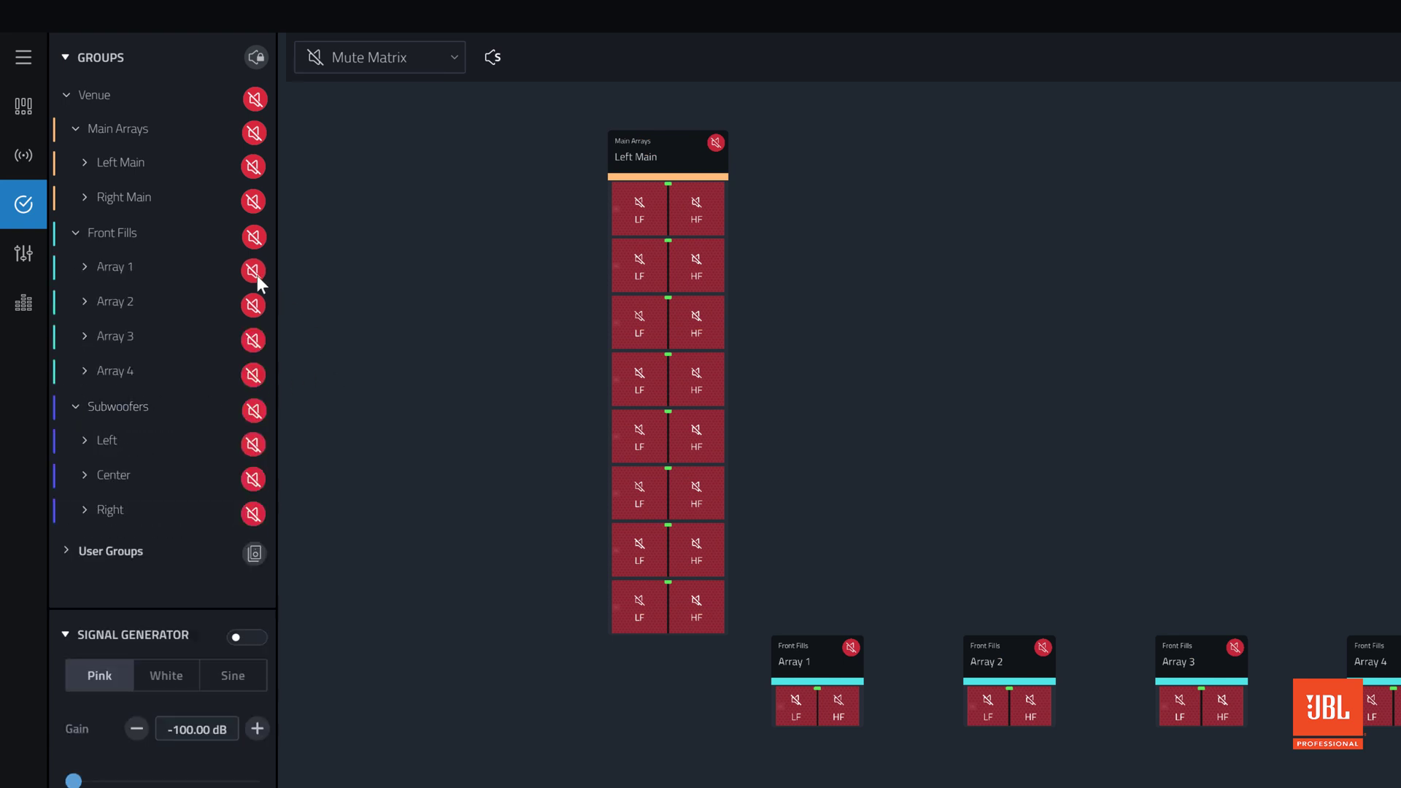
{"action": "left_click", "coordinate": [85, 162]}
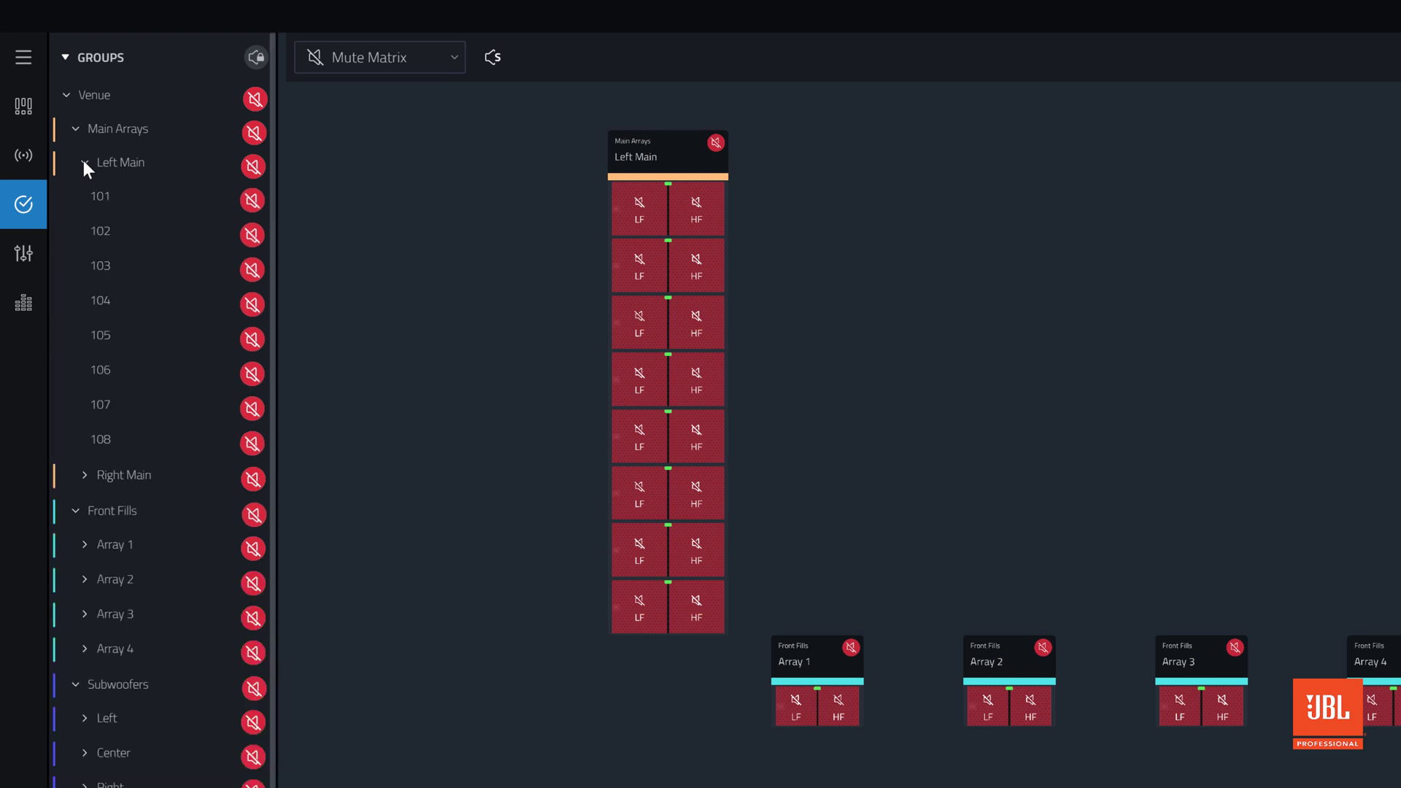
{"action": "mouse_move", "coordinate": [85, 168]}
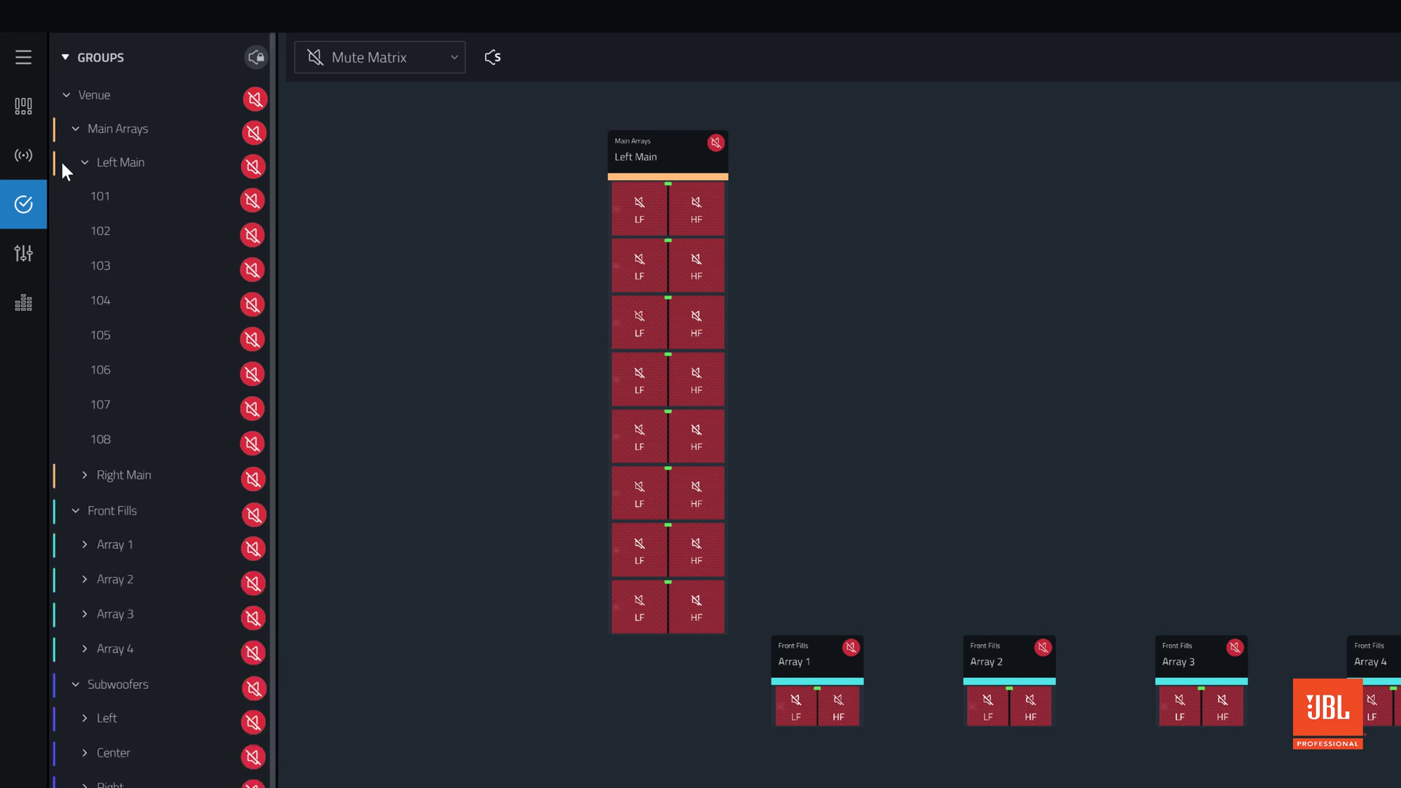
{"action": "mouse_move", "coordinate": [123, 145]}
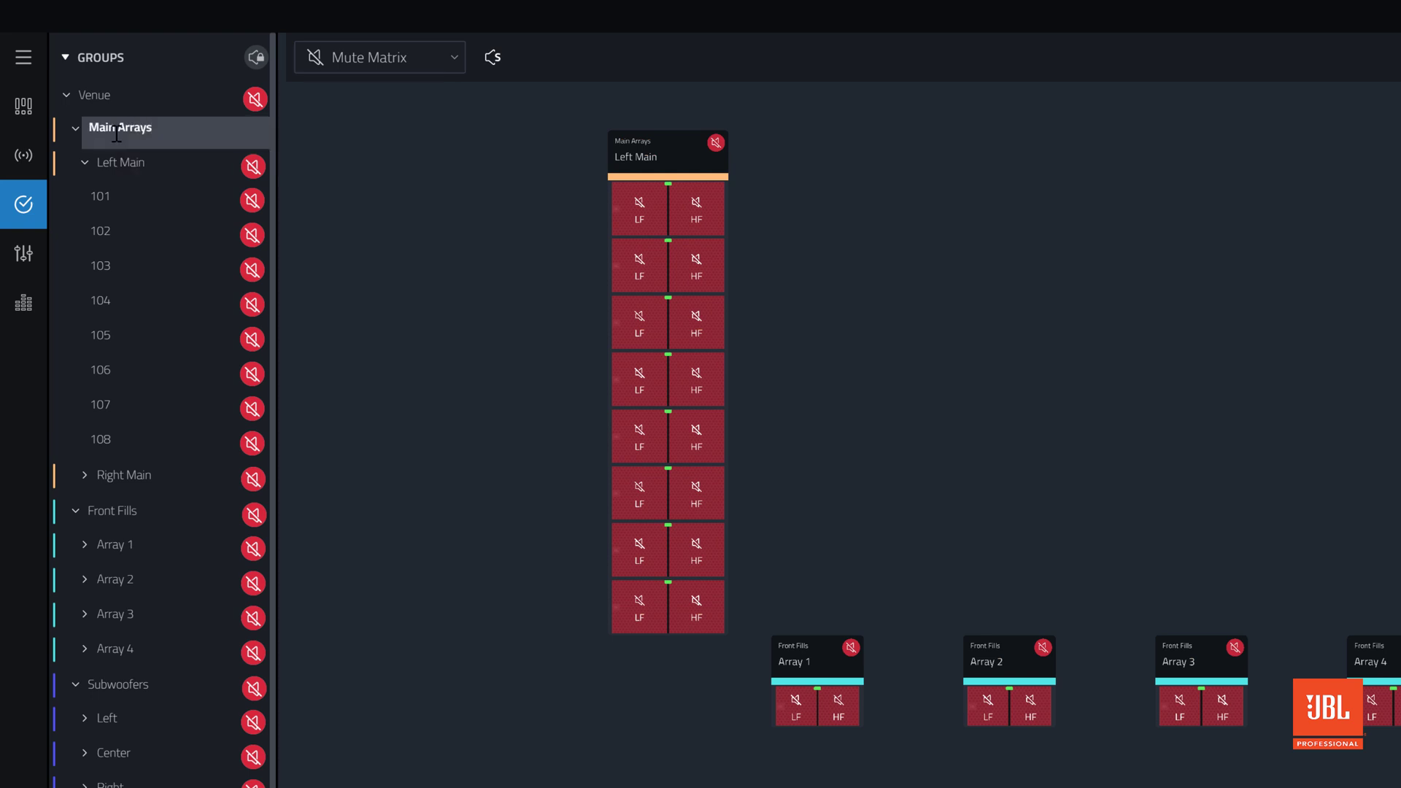
Toggle mute on and off for the Venue, Main Arrays and Left Main groups.
{"action": "left_click", "coordinate": [252, 133]}
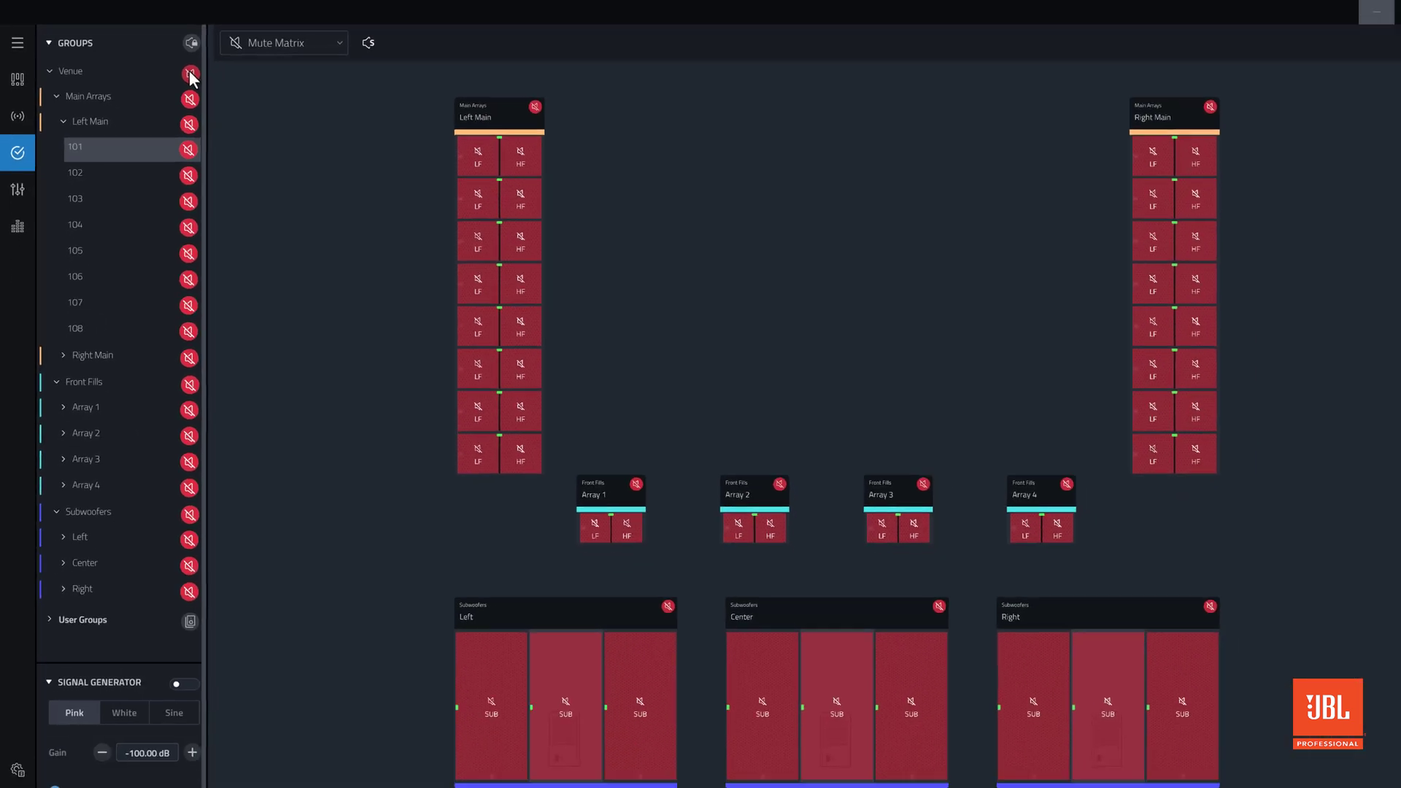
{"action": "left_click", "coordinate": [188, 71]}
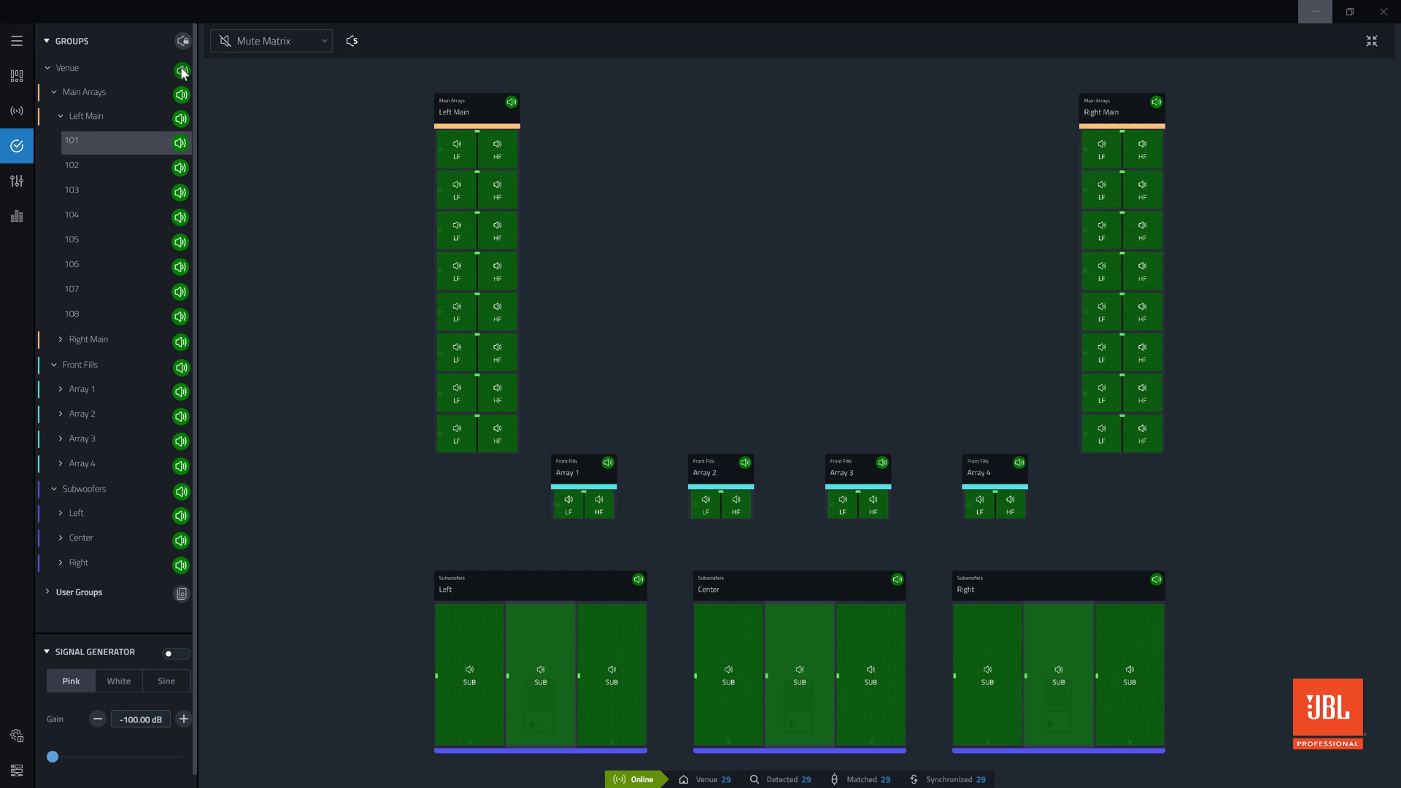
{"action": "left_click", "coordinate": [181, 70]}
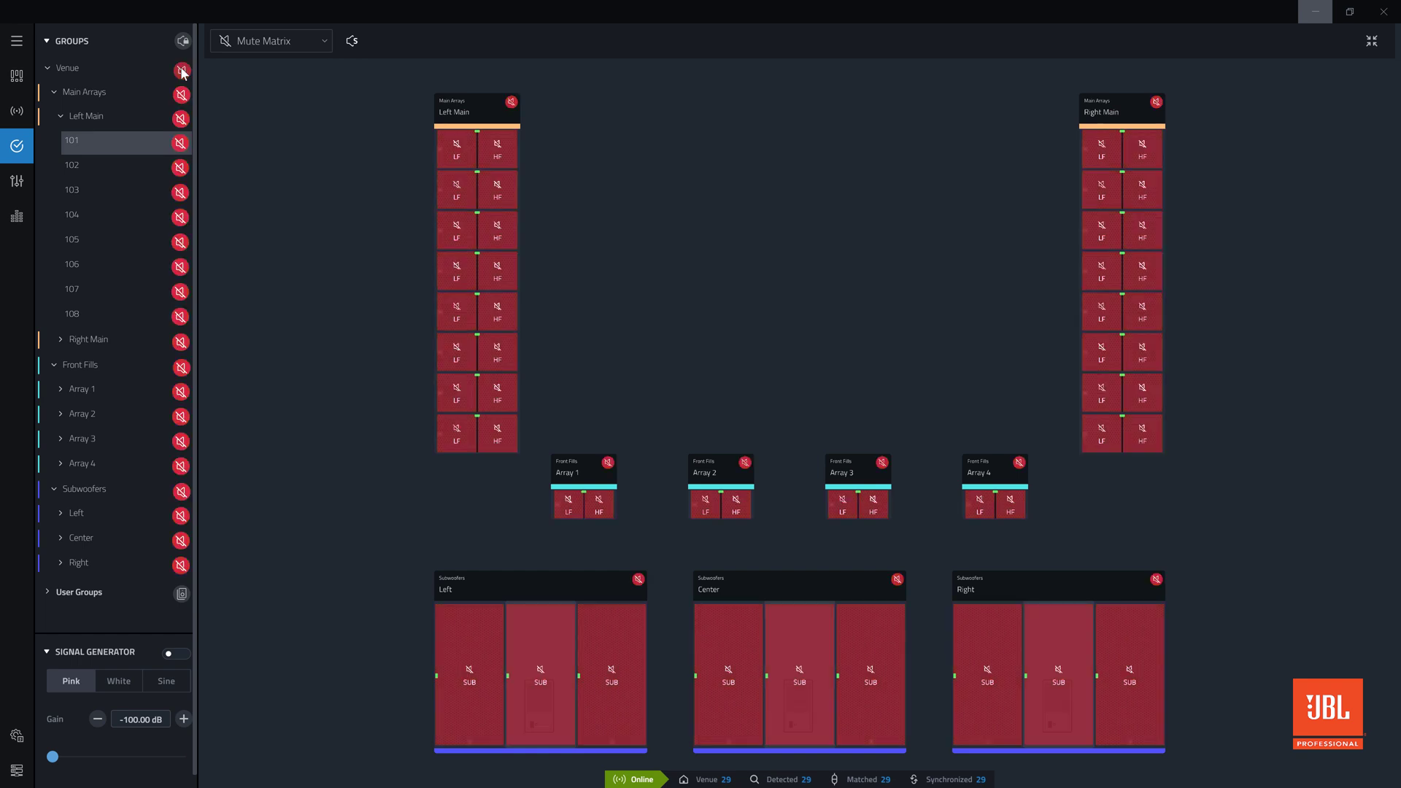
{"action": "left_click", "coordinate": [181, 91]}
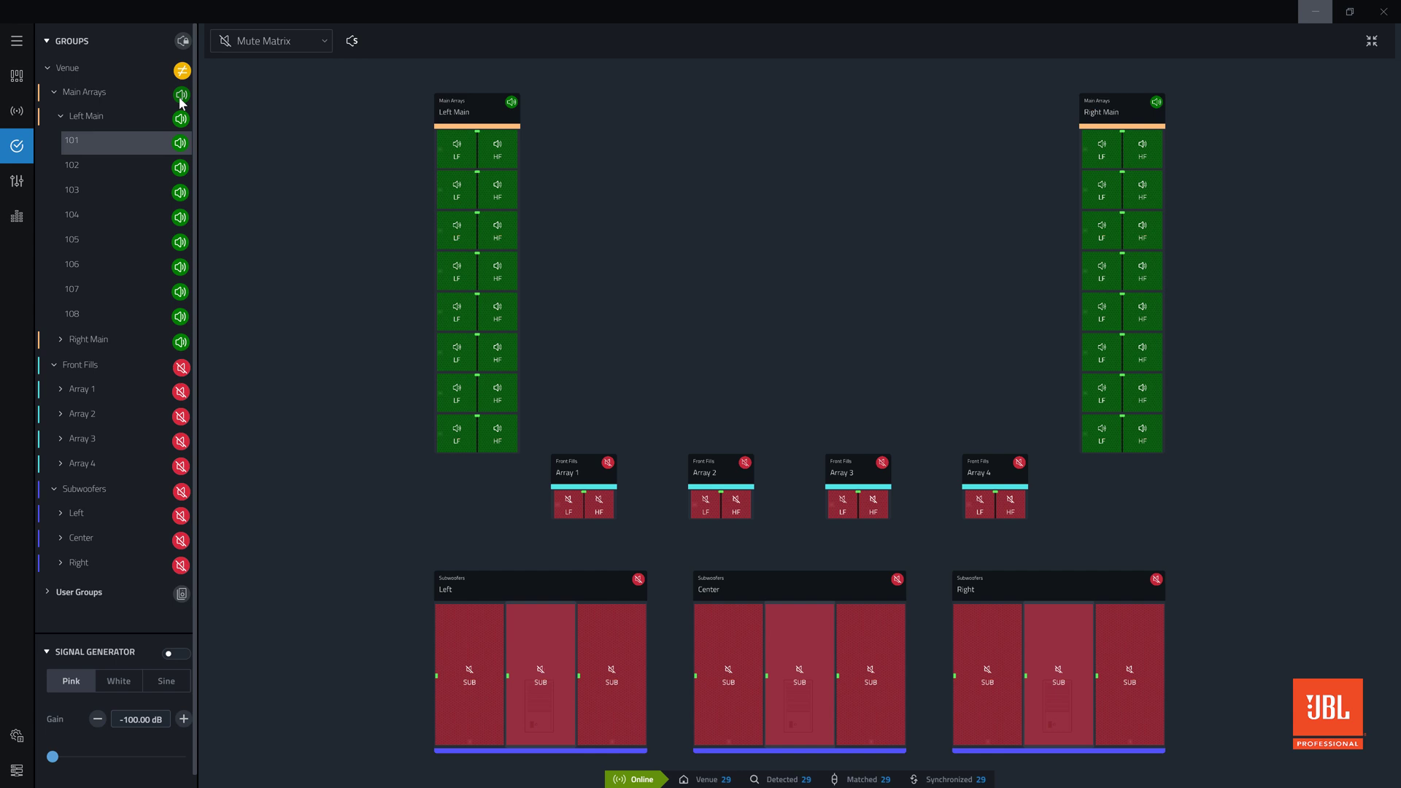
{"action": "left_click", "coordinate": [181, 94]}
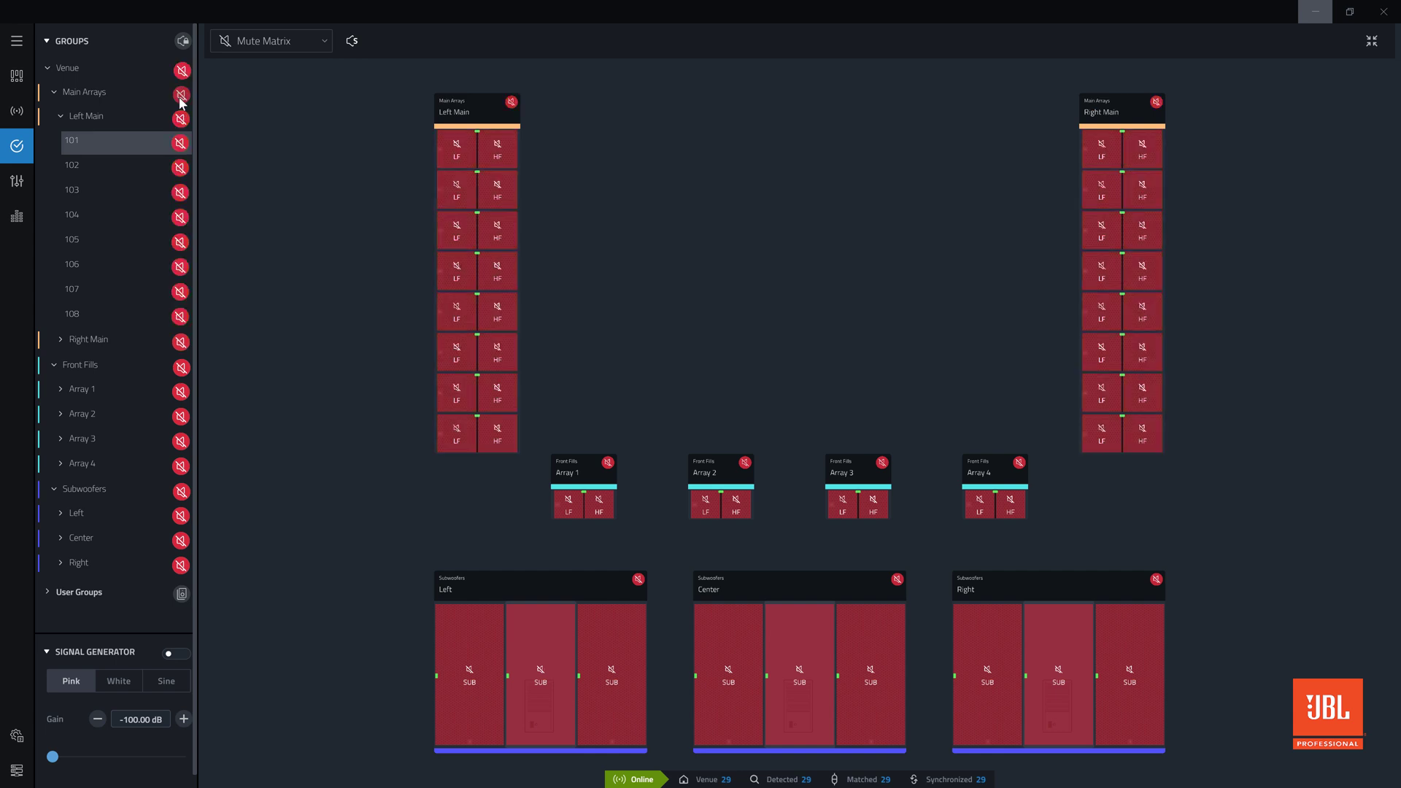
{"action": "left_click", "coordinate": [181, 118]}
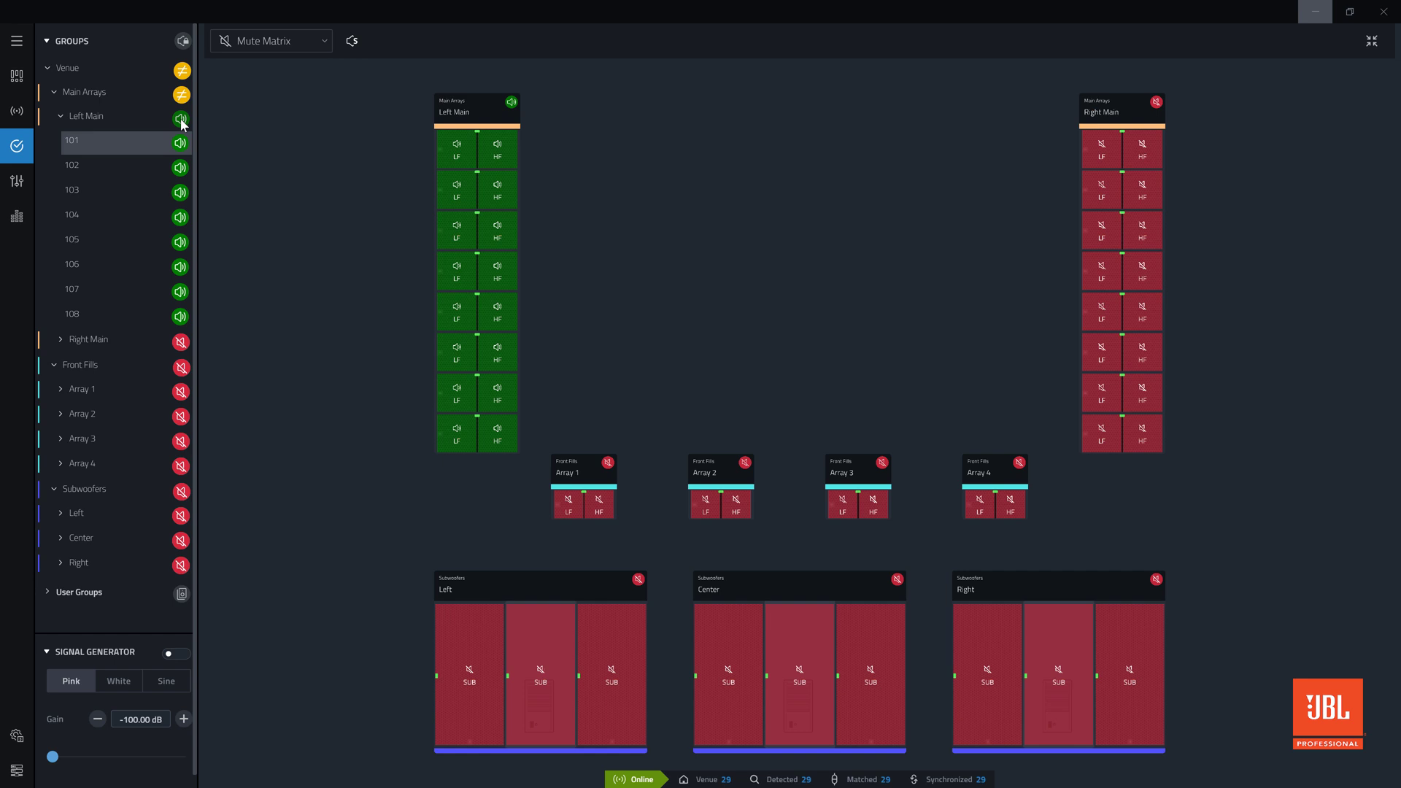
{"action": "left_click", "coordinate": [181, 118]}
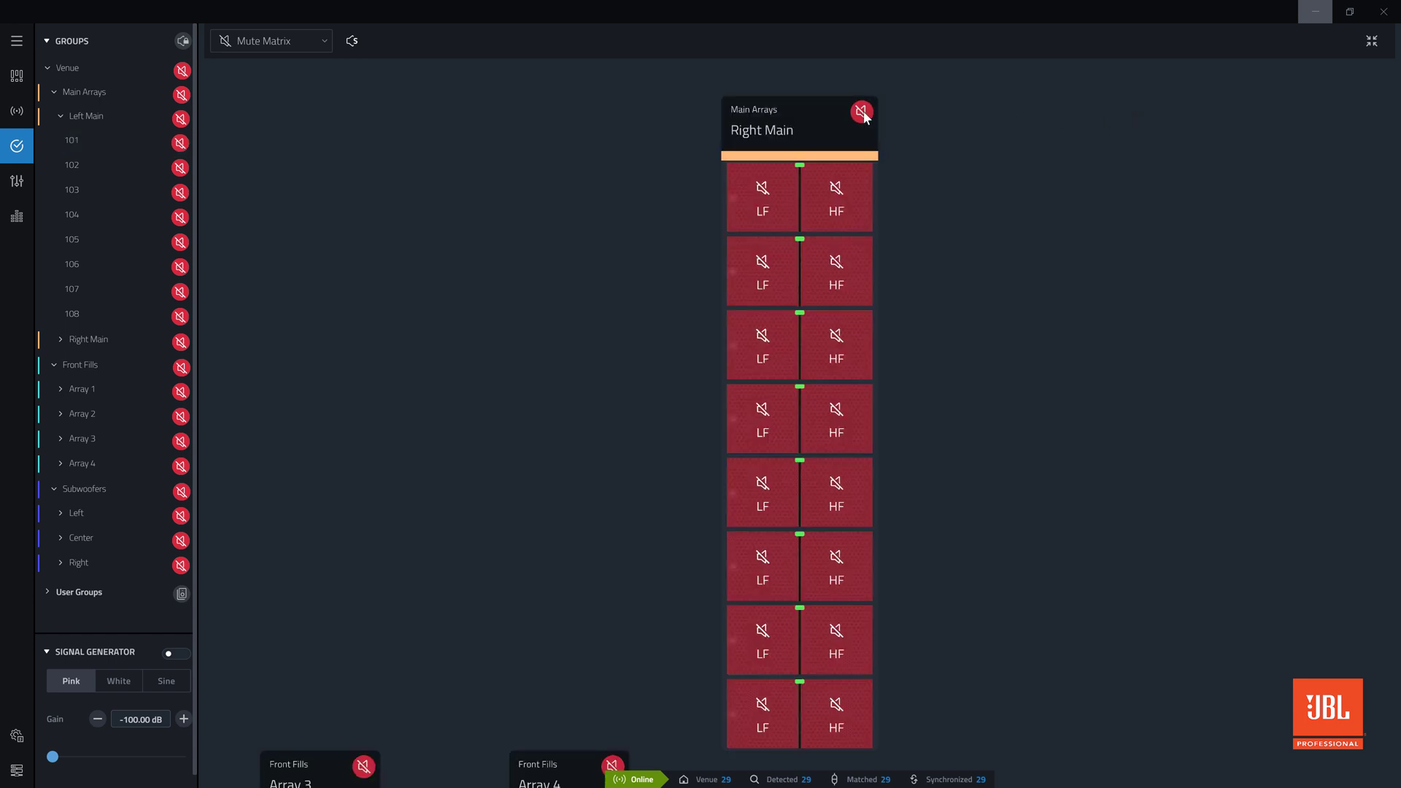
Toggle Right Main's mute, then unmute individual cabinets leaving only its top three unmuted.
{"action": "left_click", "coordinate": [861, 111]}
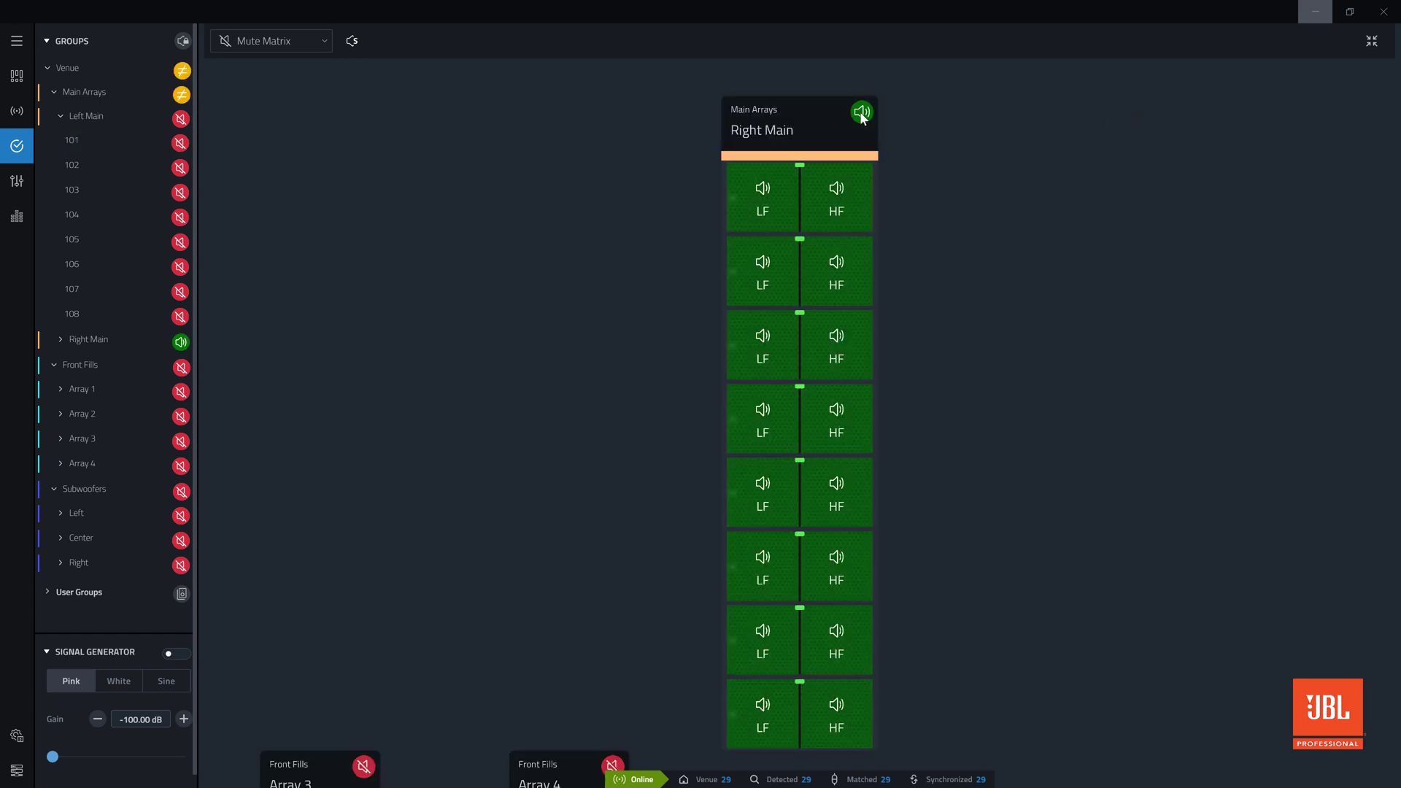
{"action": "left_click", "coordinate": [861, 112]}
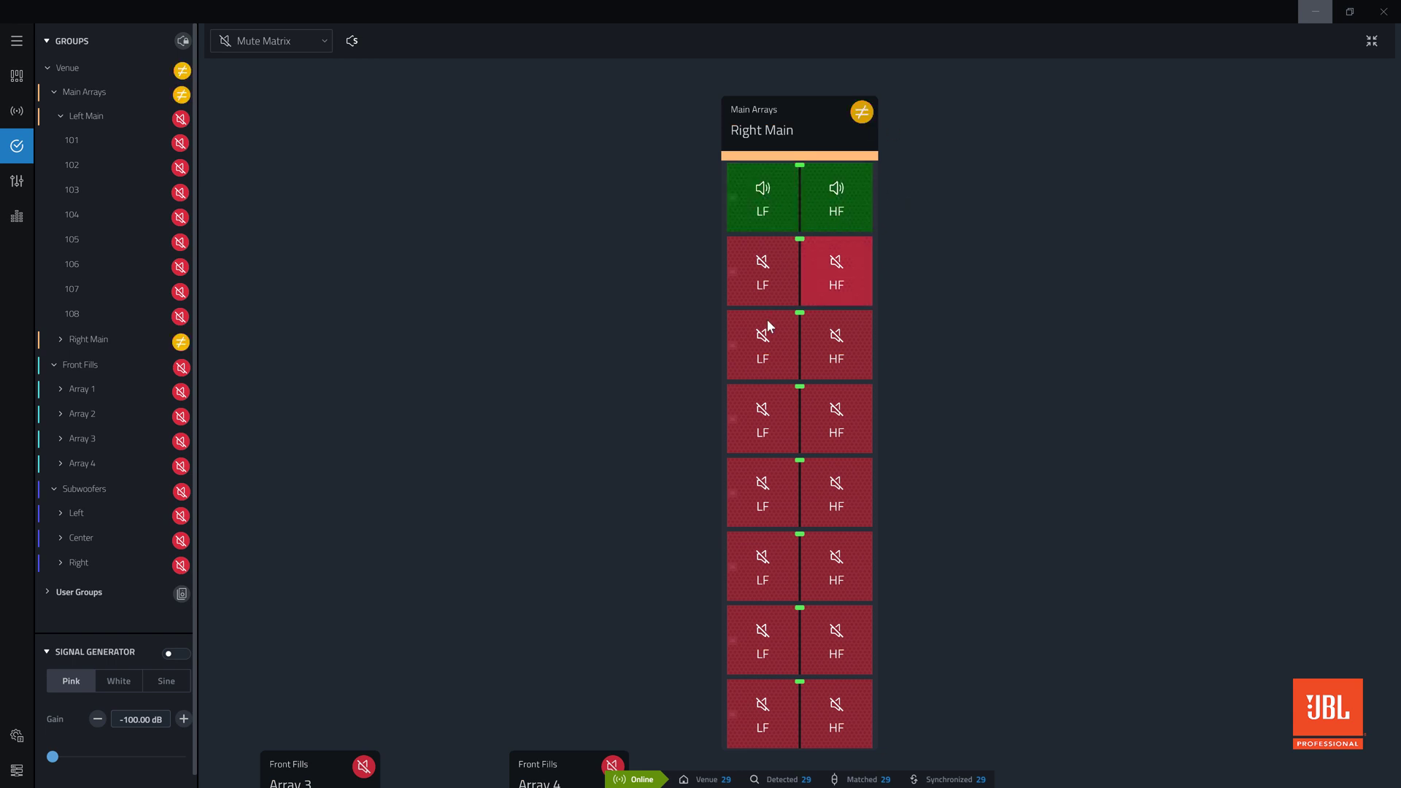
{"action": "left_click", "coordinate": [762, 272]}
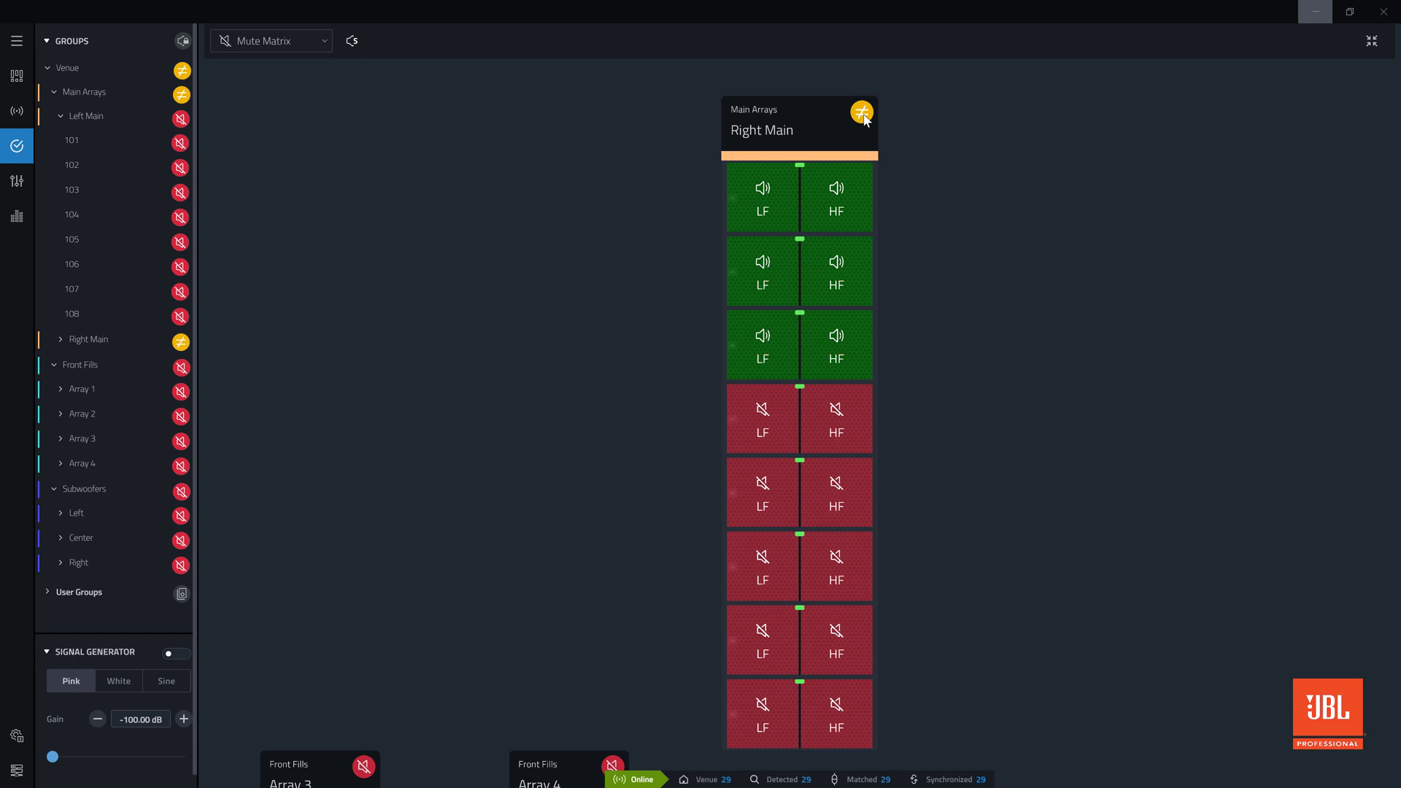
Add a user group named 'Mains and Fills' from the checked cabinets, save it and exit group editing.
{"action": "left_click", "coordinate": [861, 112]}
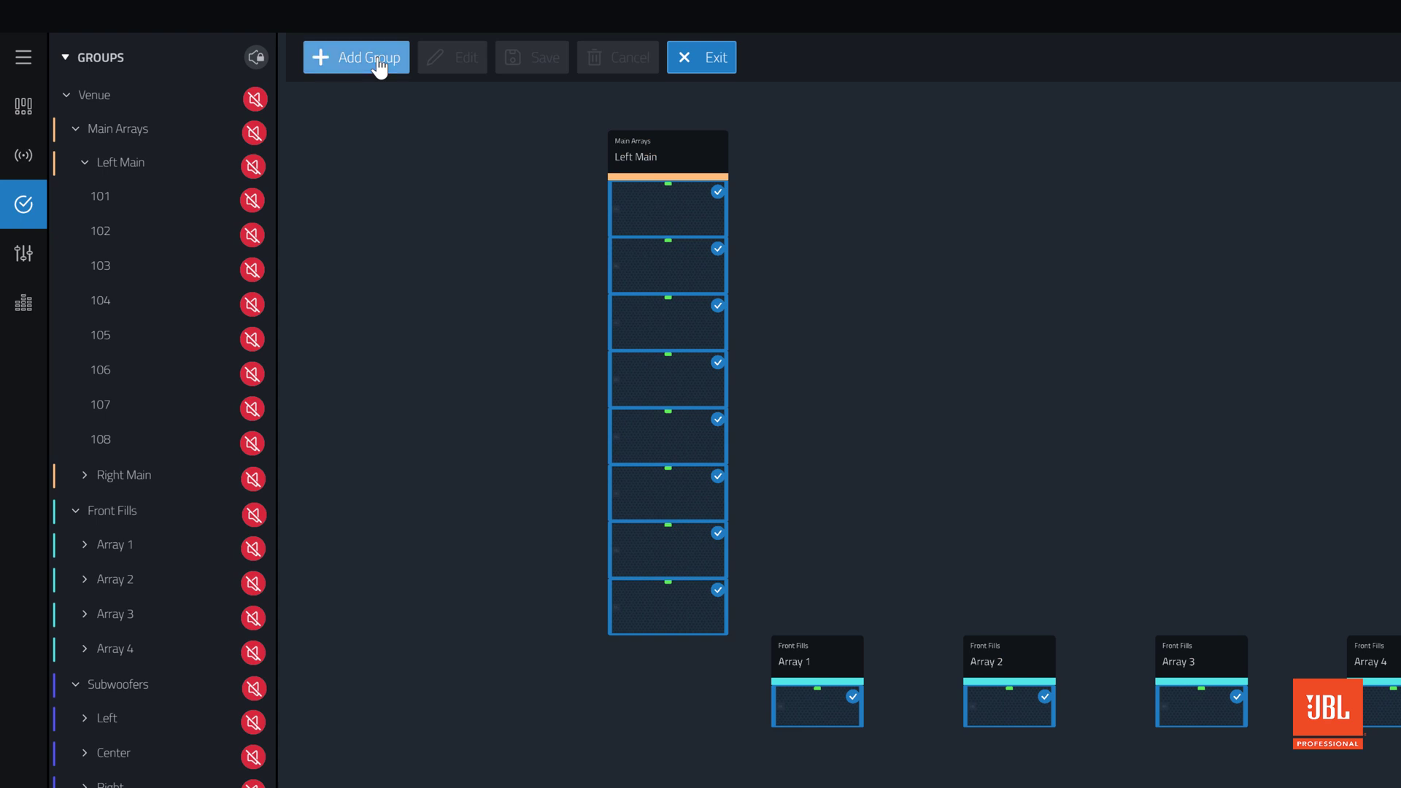
{"action": "left_click", "coordinate": [356, 57]}
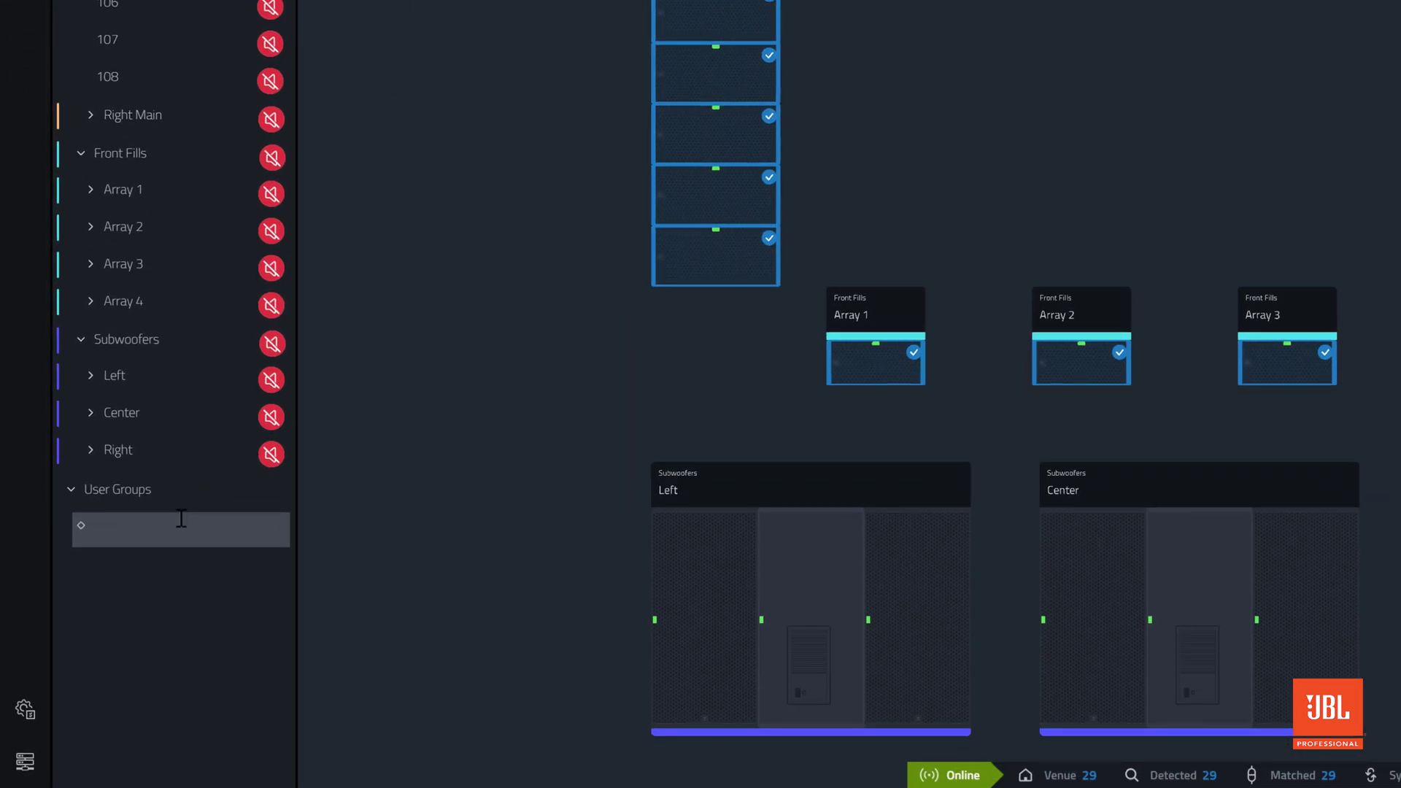
{"action": "type", "text": "Mains and Fills"}
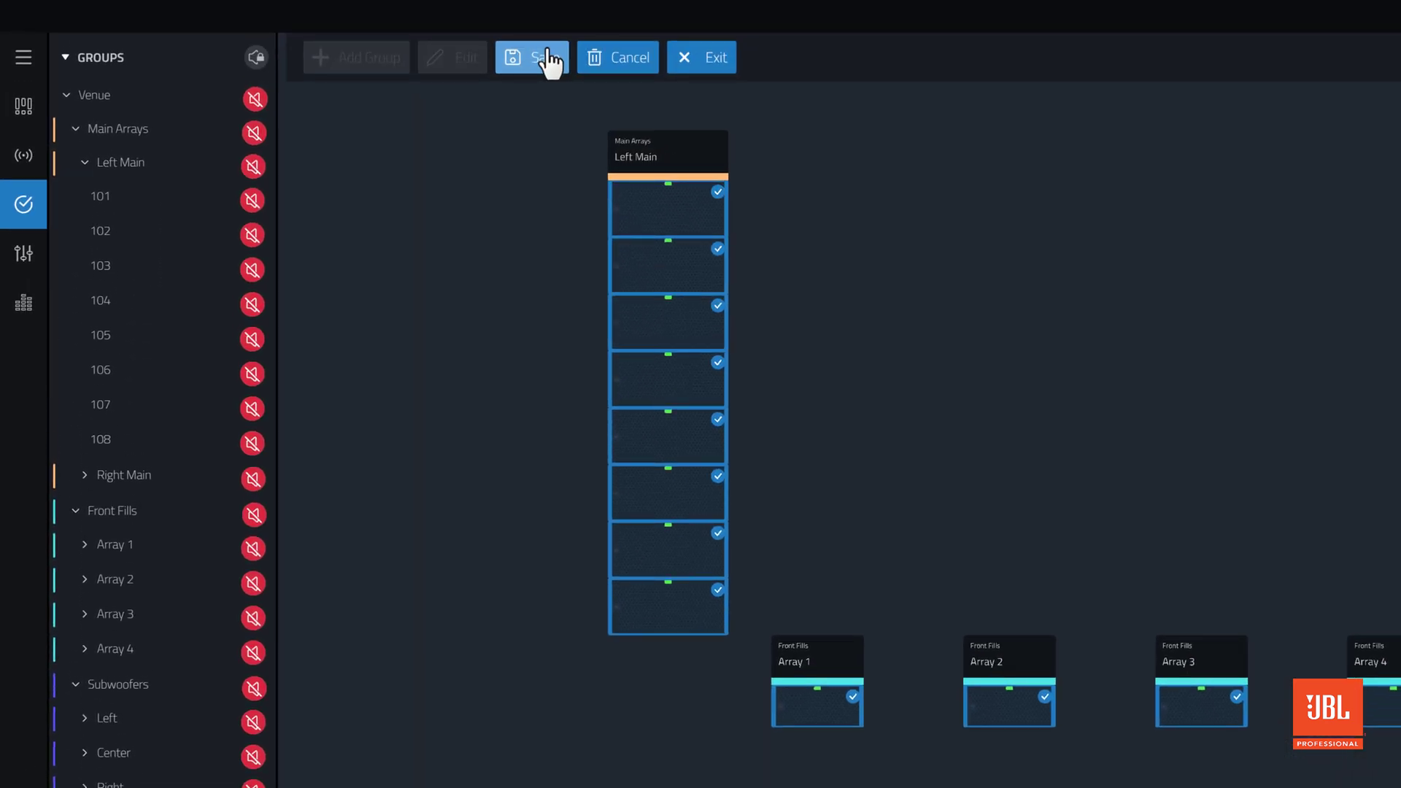
{"action": "left_click", "coordinate": [531, 57]}
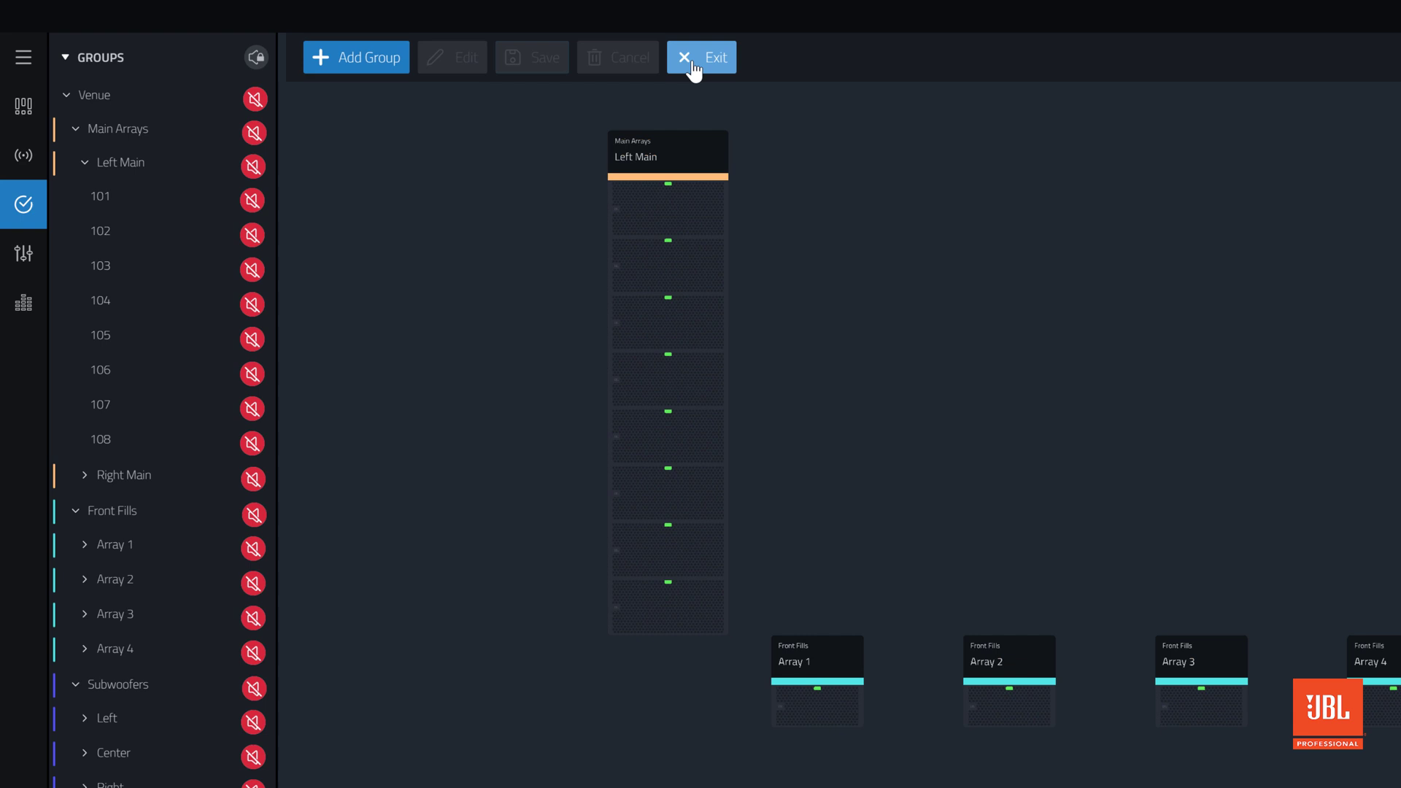
{"action": "left_click", "coordinate": [702, 57]}
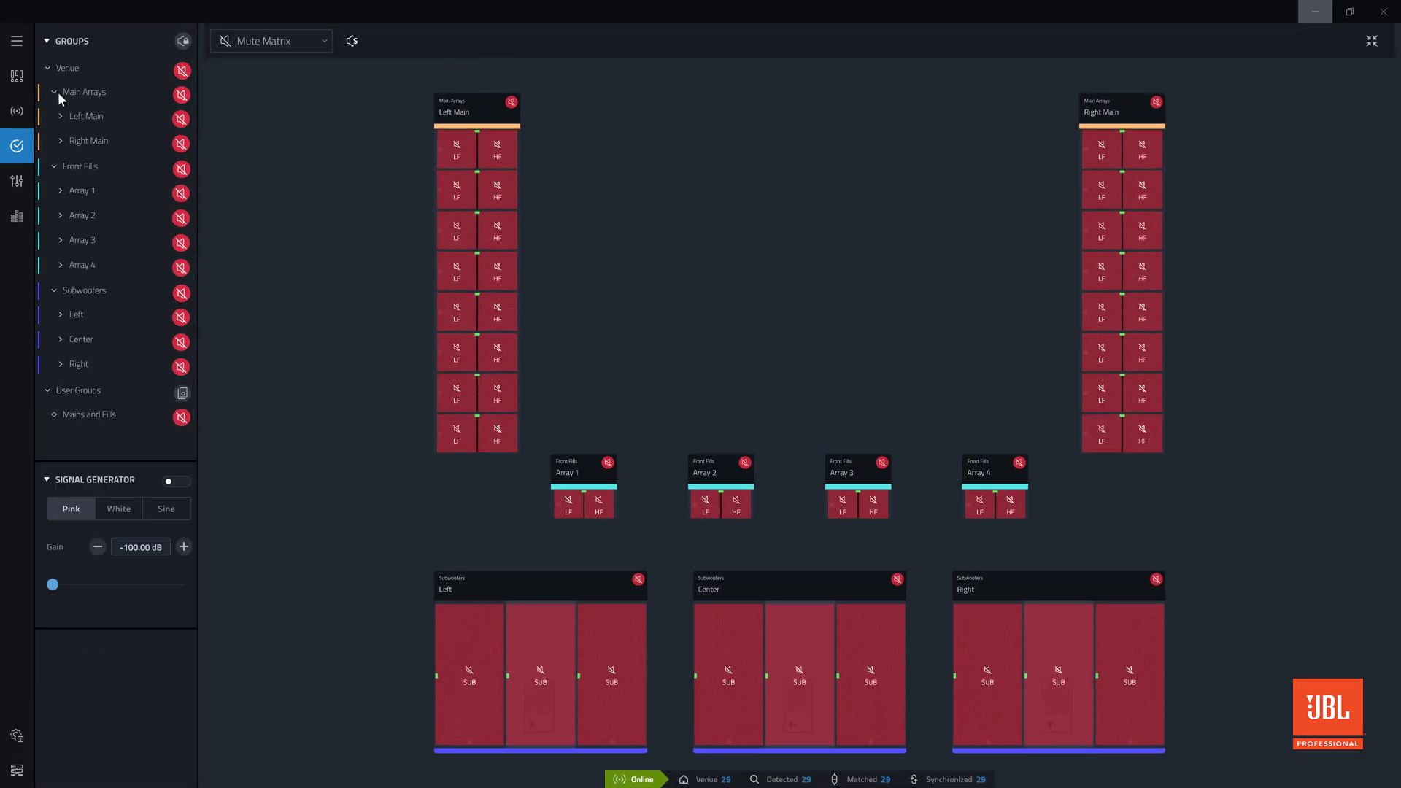
Collapse Main Arrays, switch the signal generator on and settle on pink noise after trying white.
{"action": "left_click", "coordinate": [54, 90]}
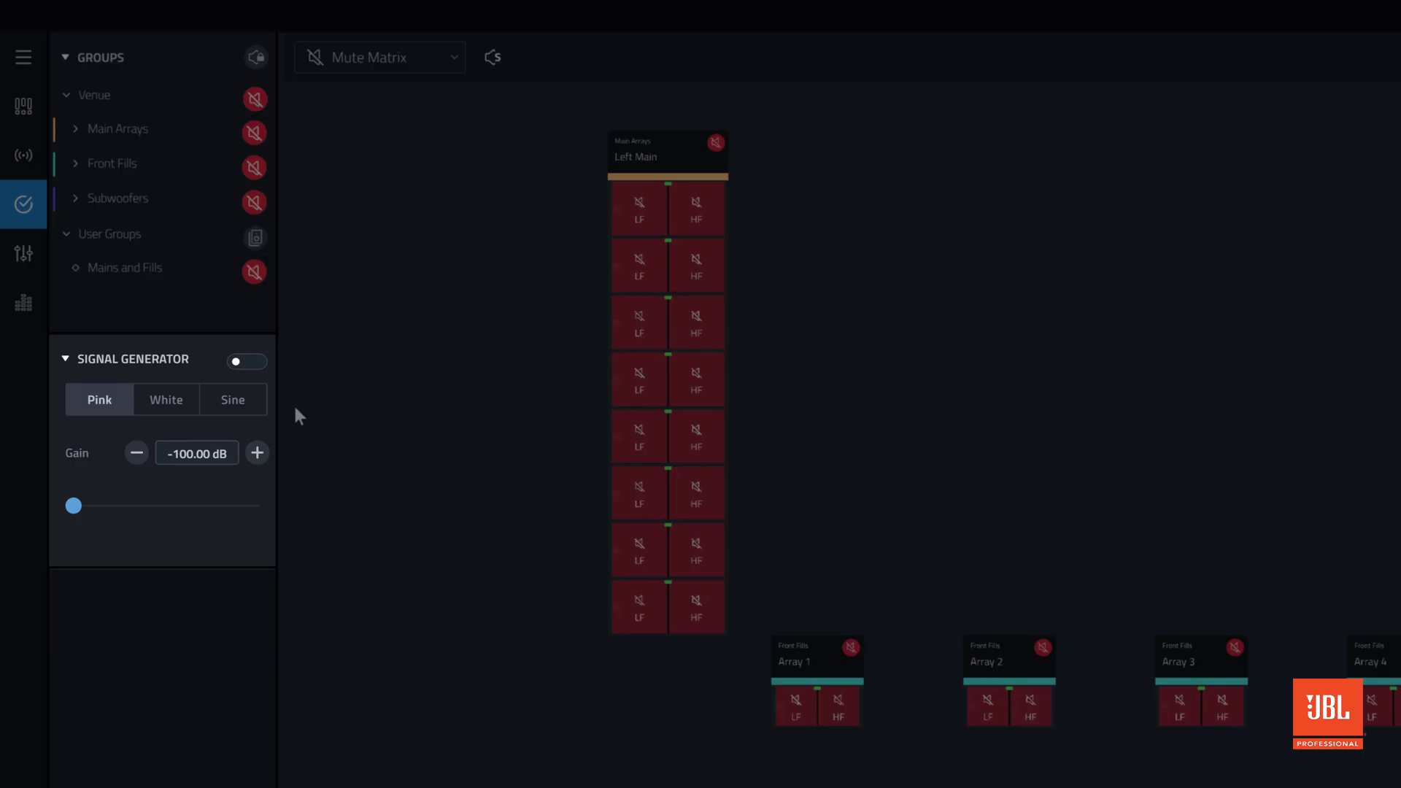
{"action": "left_click", "coordinate": [245, 361]}
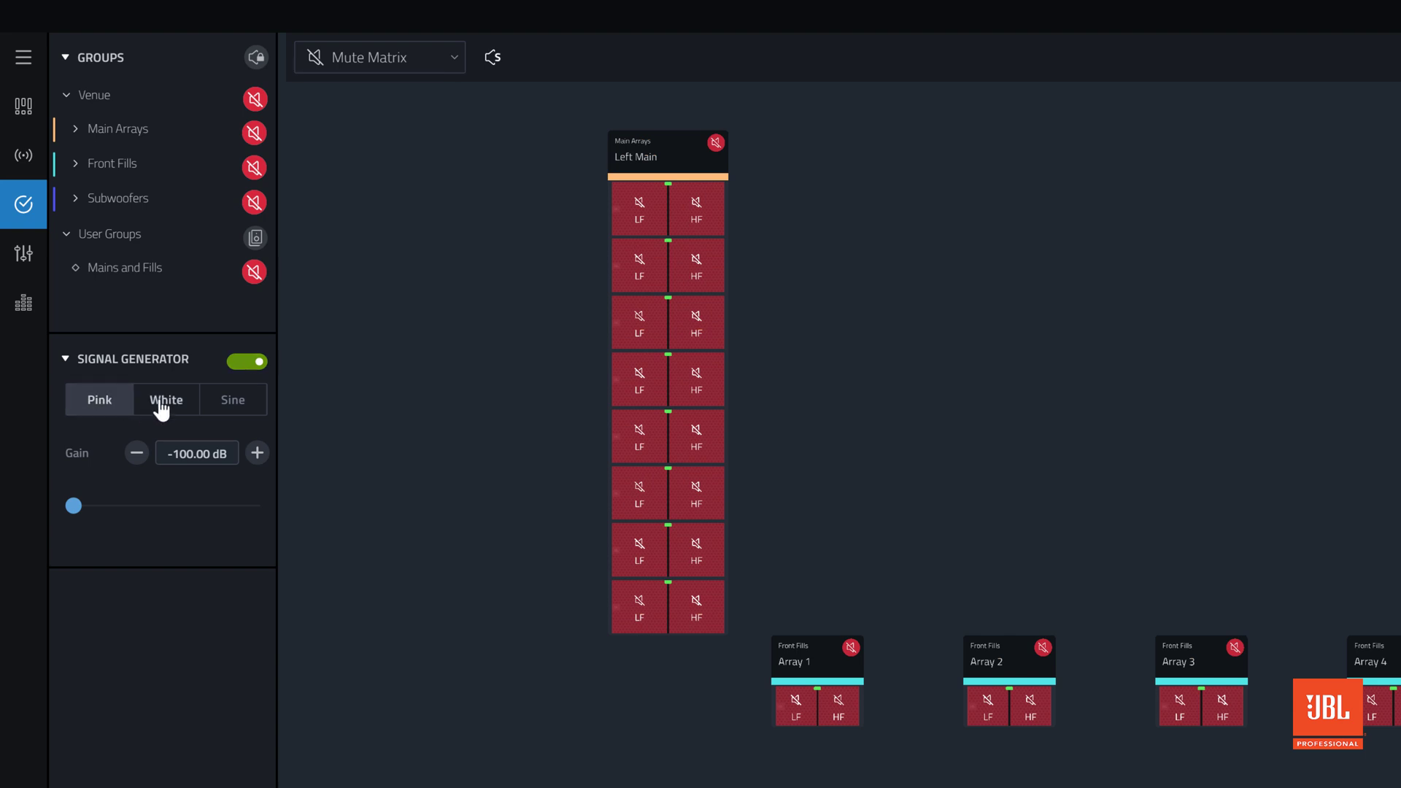
{"action": "left_click", "coordinate": [232, 400]}
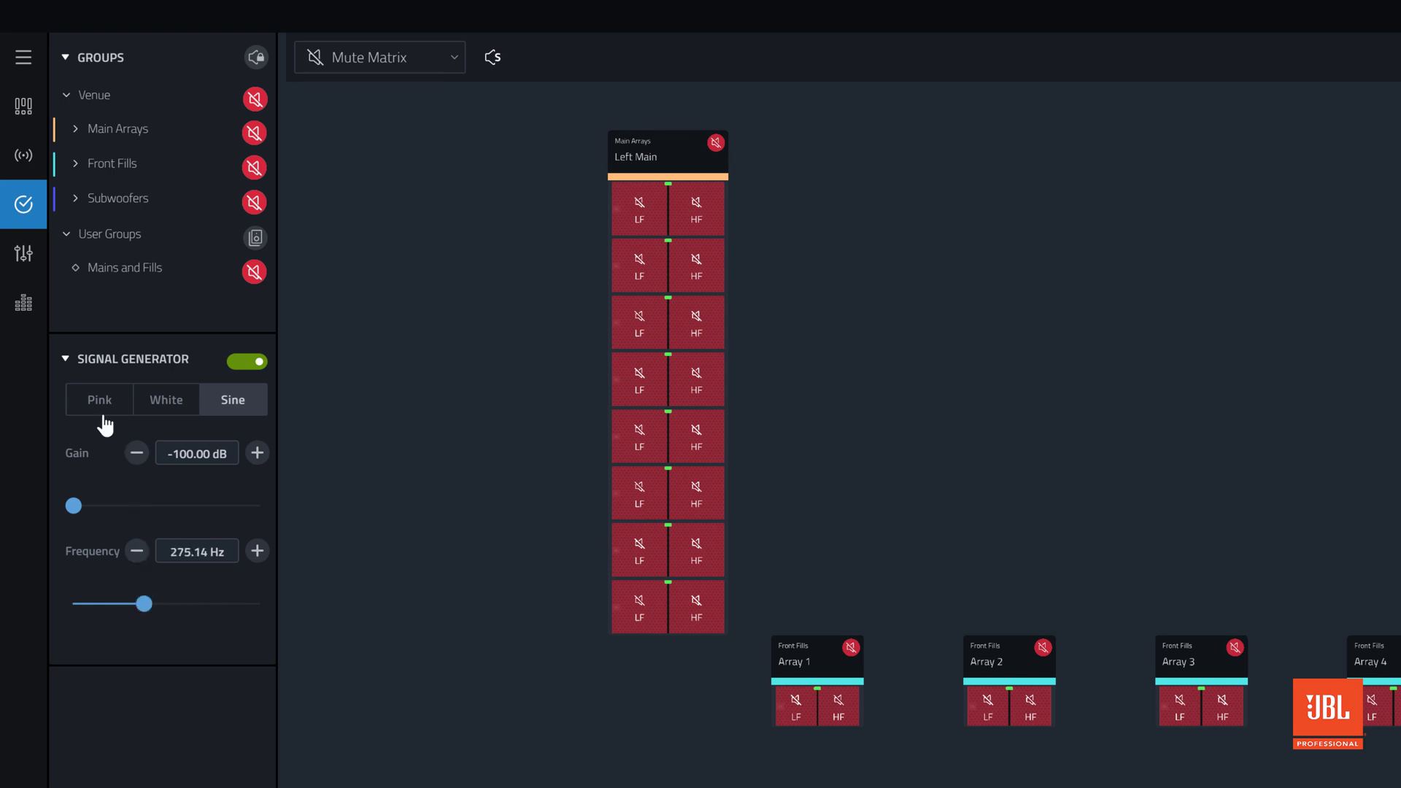
{"action": "left_click", "coordinate": [99, 400]}
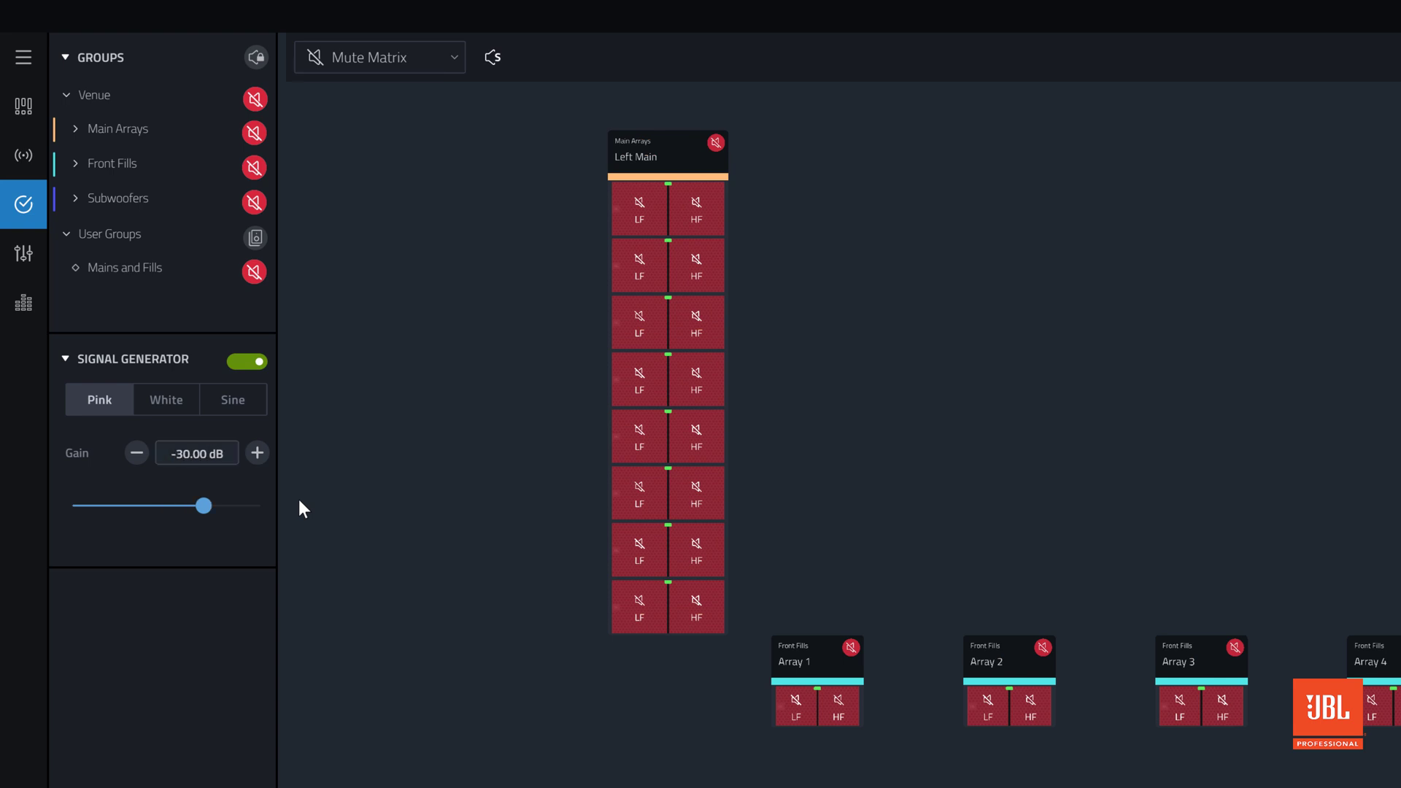
Enable single-cabinet audition mode and unmute one LF cabinet in Left Main.
{"action": "left_click", "coordinate": [492, 57]}
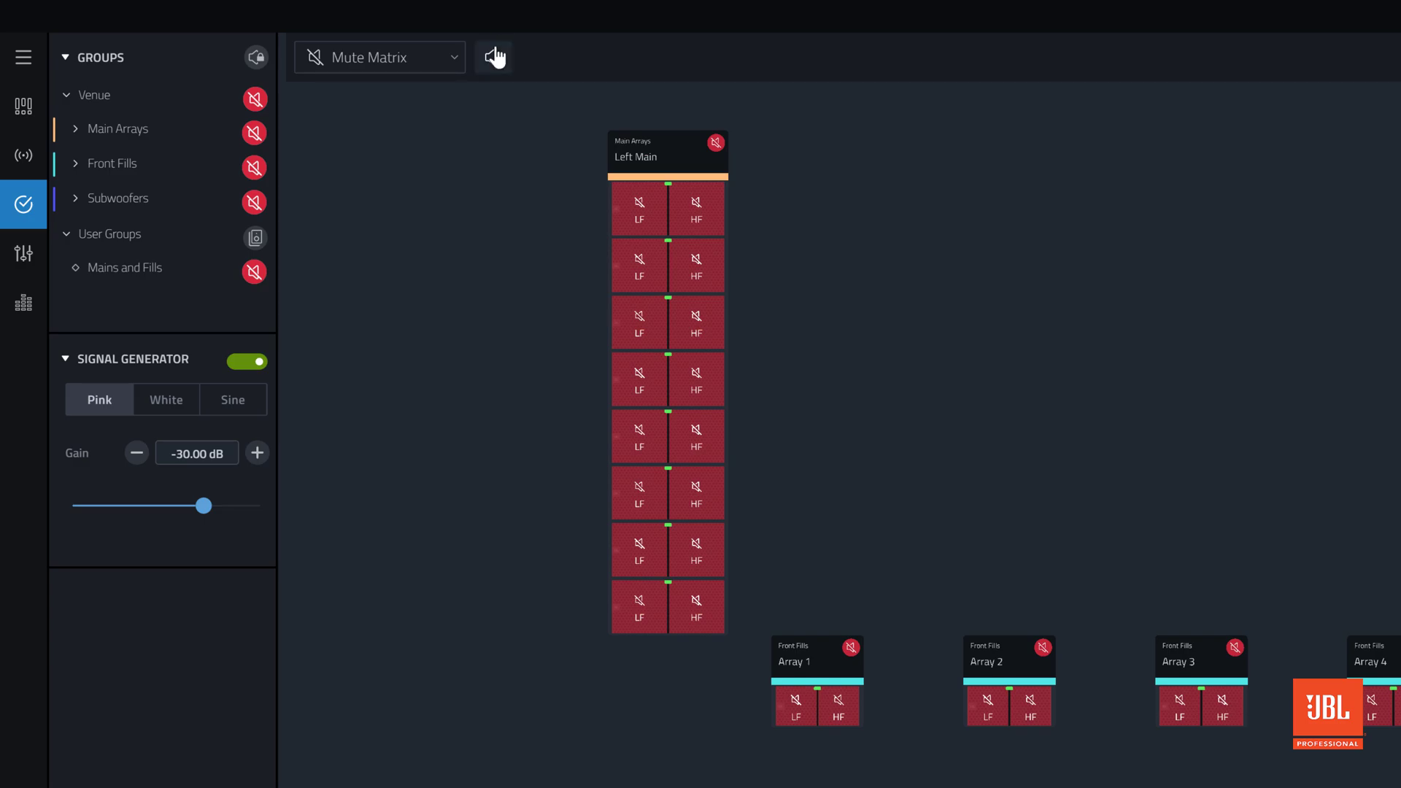
{"action": "left_click", "coordinate": [492, 57]}
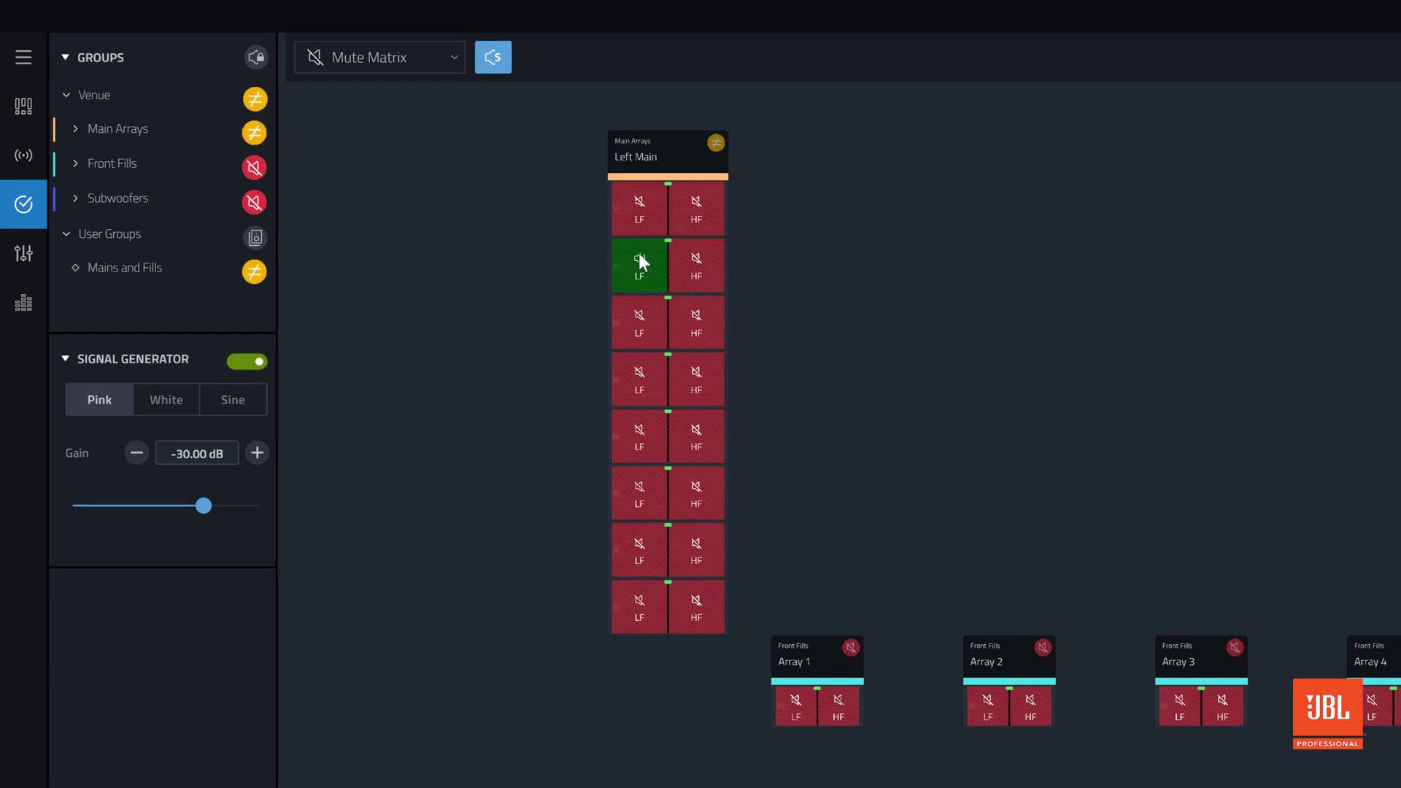
{"action": "left_click", "coordinate": [696, 265]}
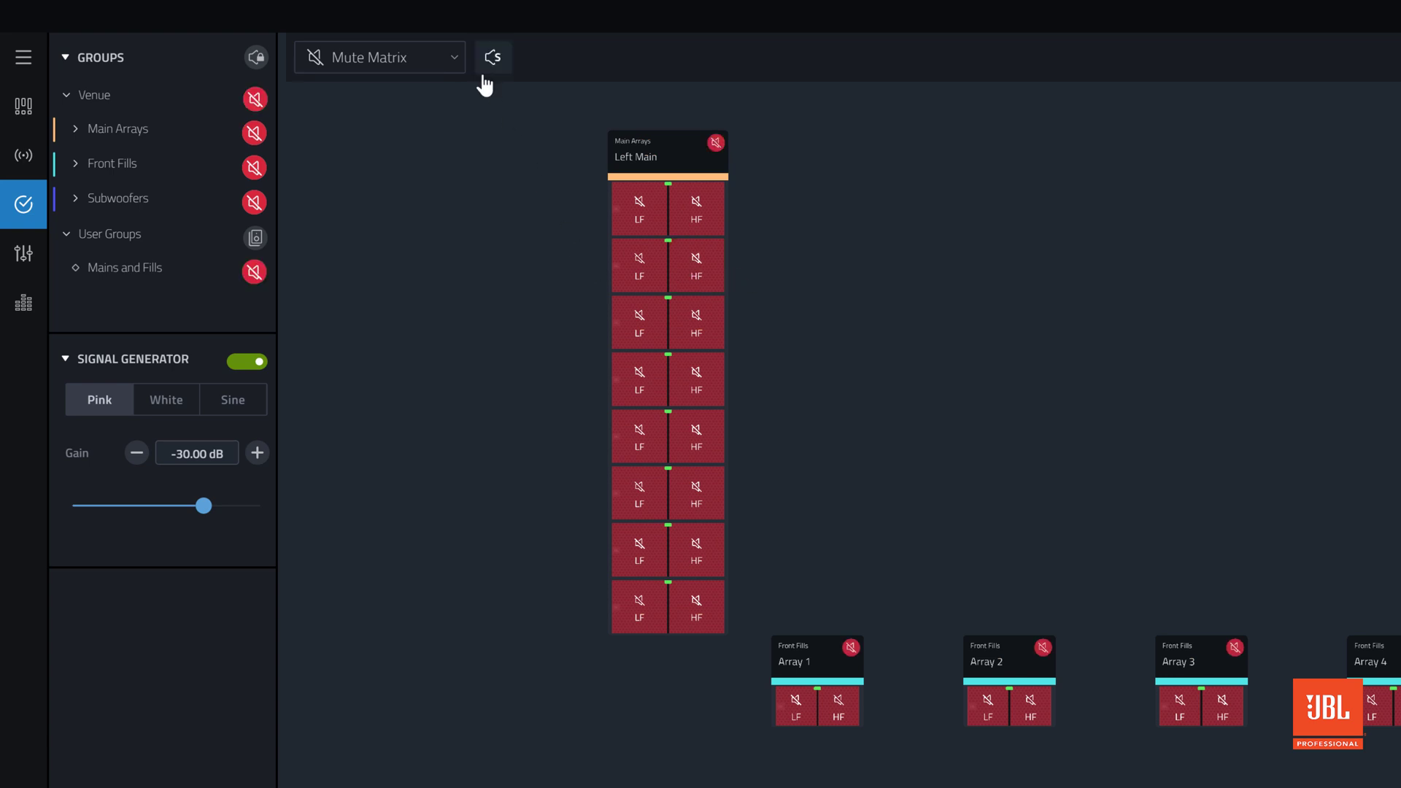
{"action": "mouse_move", "coordinate": [483, 235]}
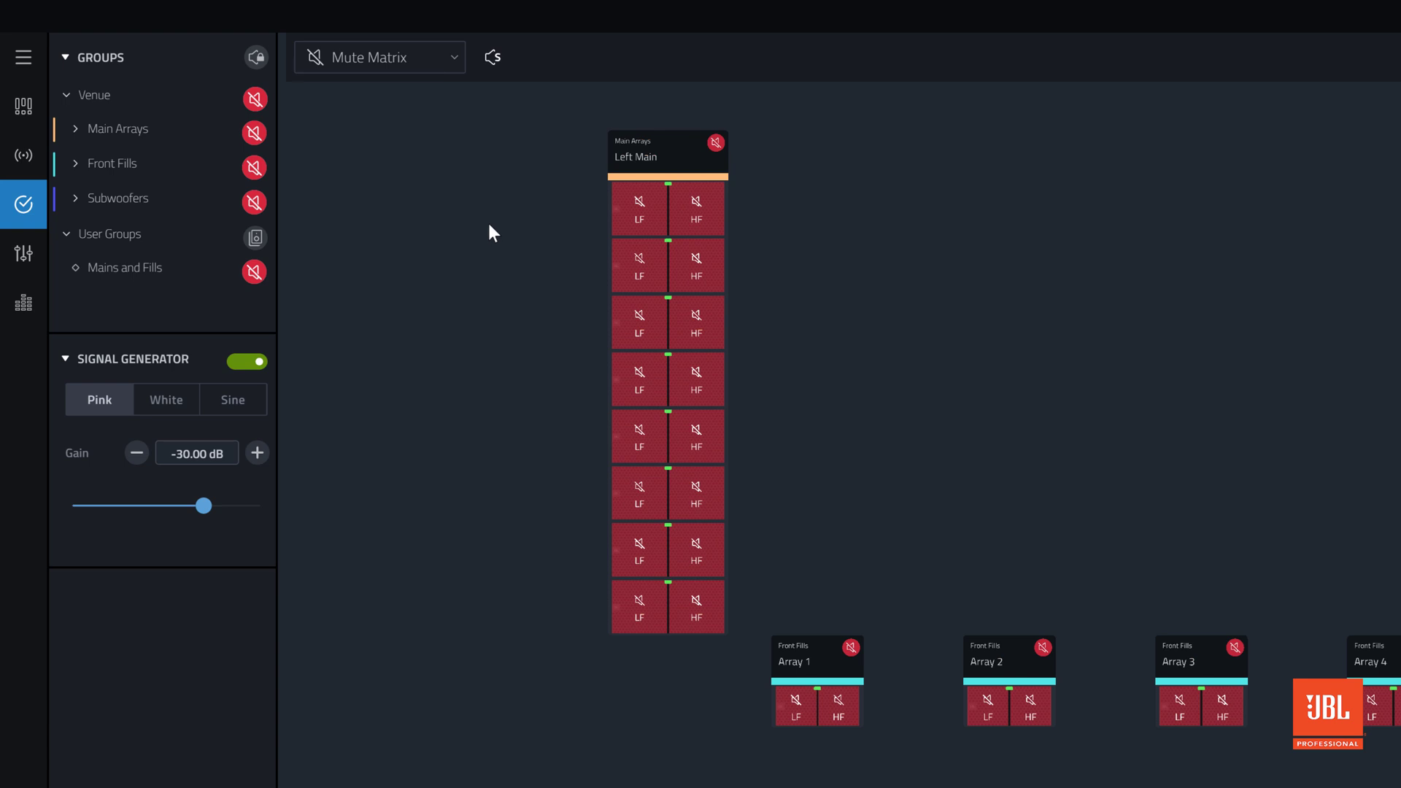
Unmute then re-mute the whole Left Main array and switch the signal generator off.
{"action": "left_click", "coordinate": [715, 143]}
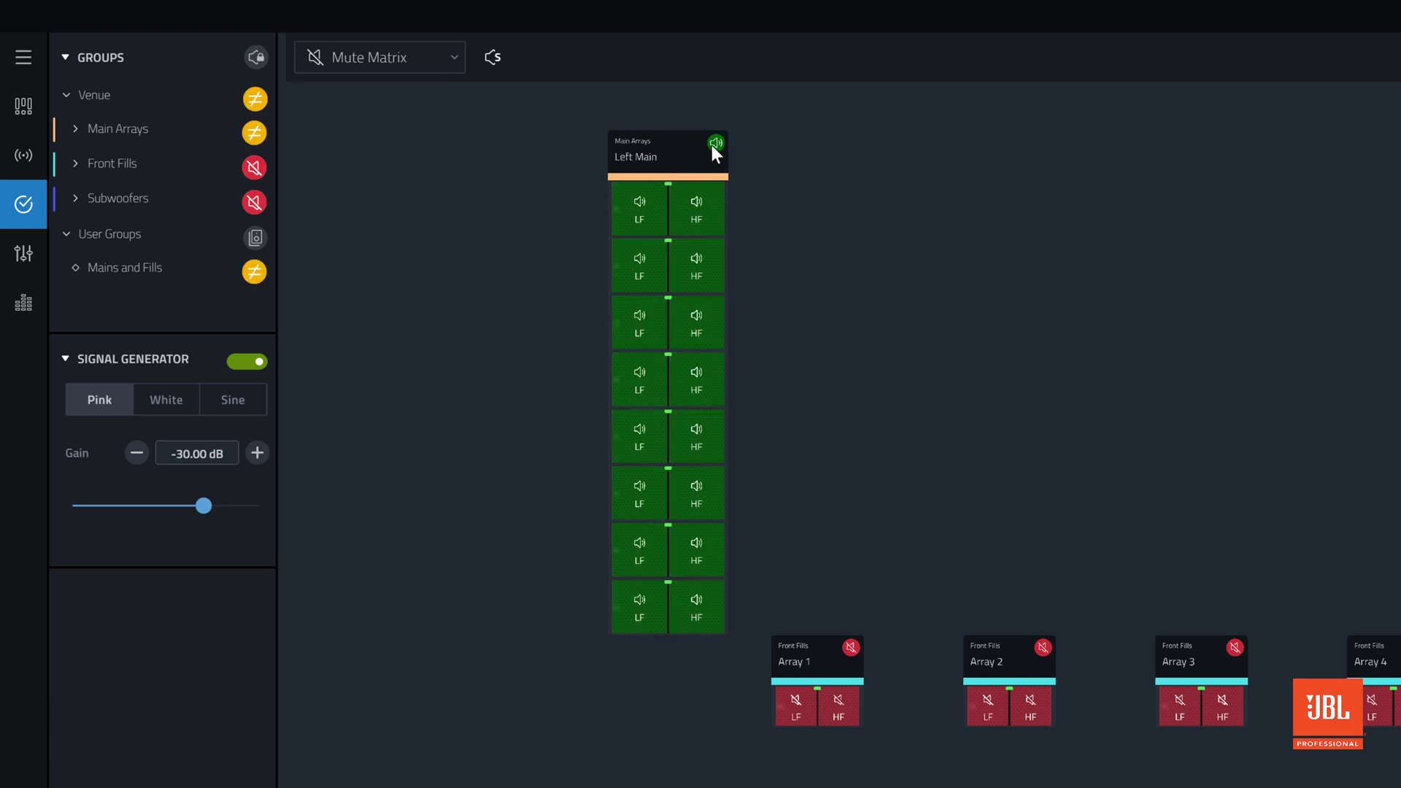
{"action": "left_click", "coordinate": [715, 143]}
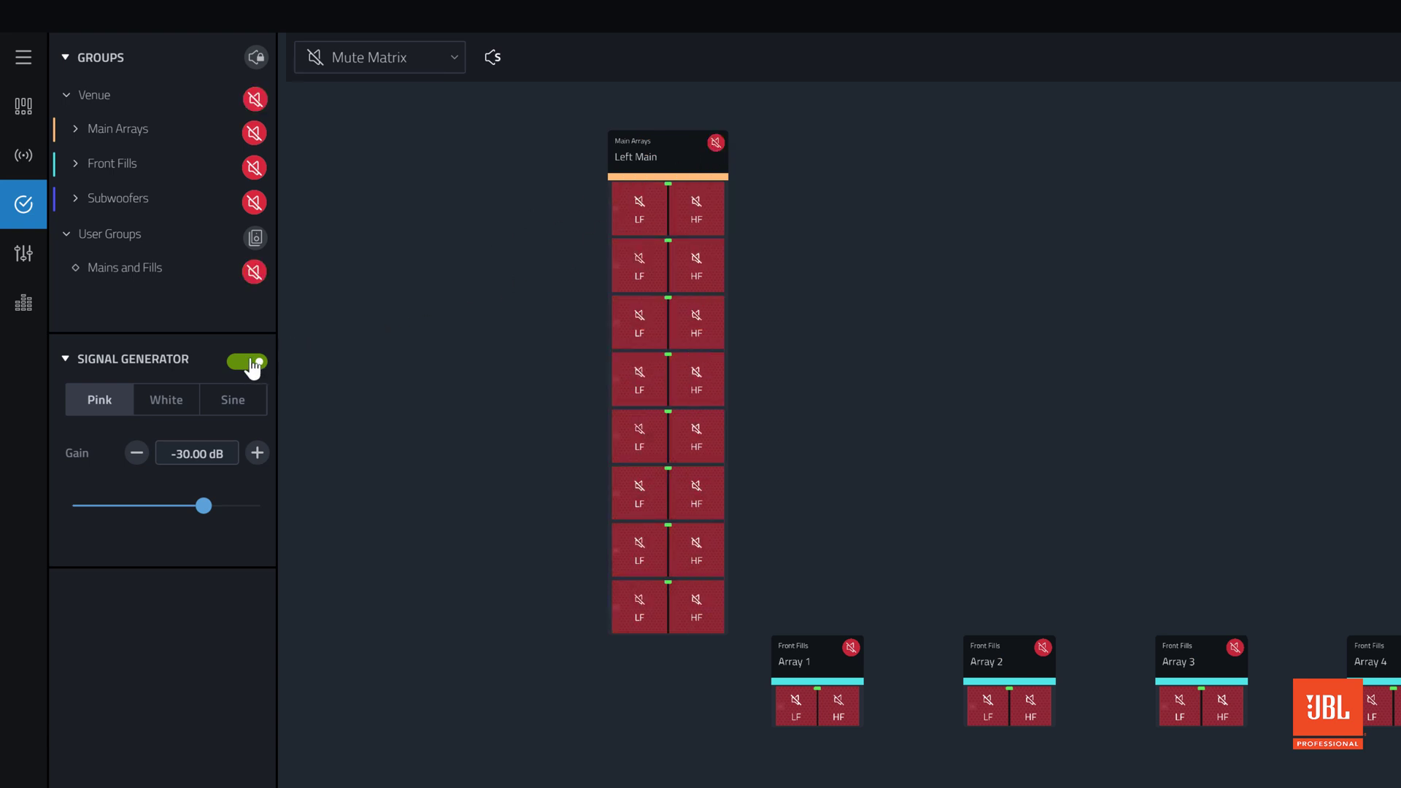
{"action": "left_click", "coordinate": [248, 362]}
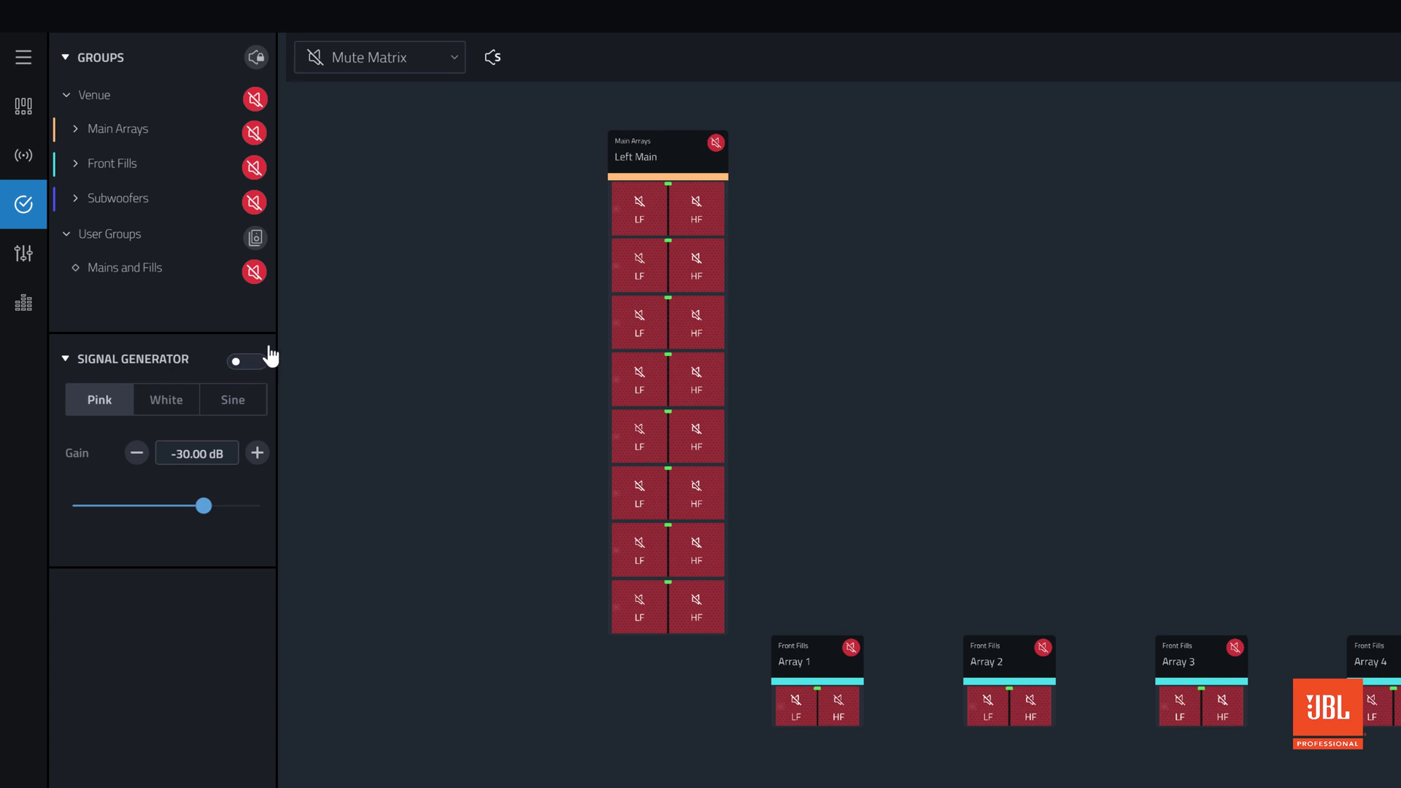
{"action": "mouse_move", "coordinate": [435, 247]}
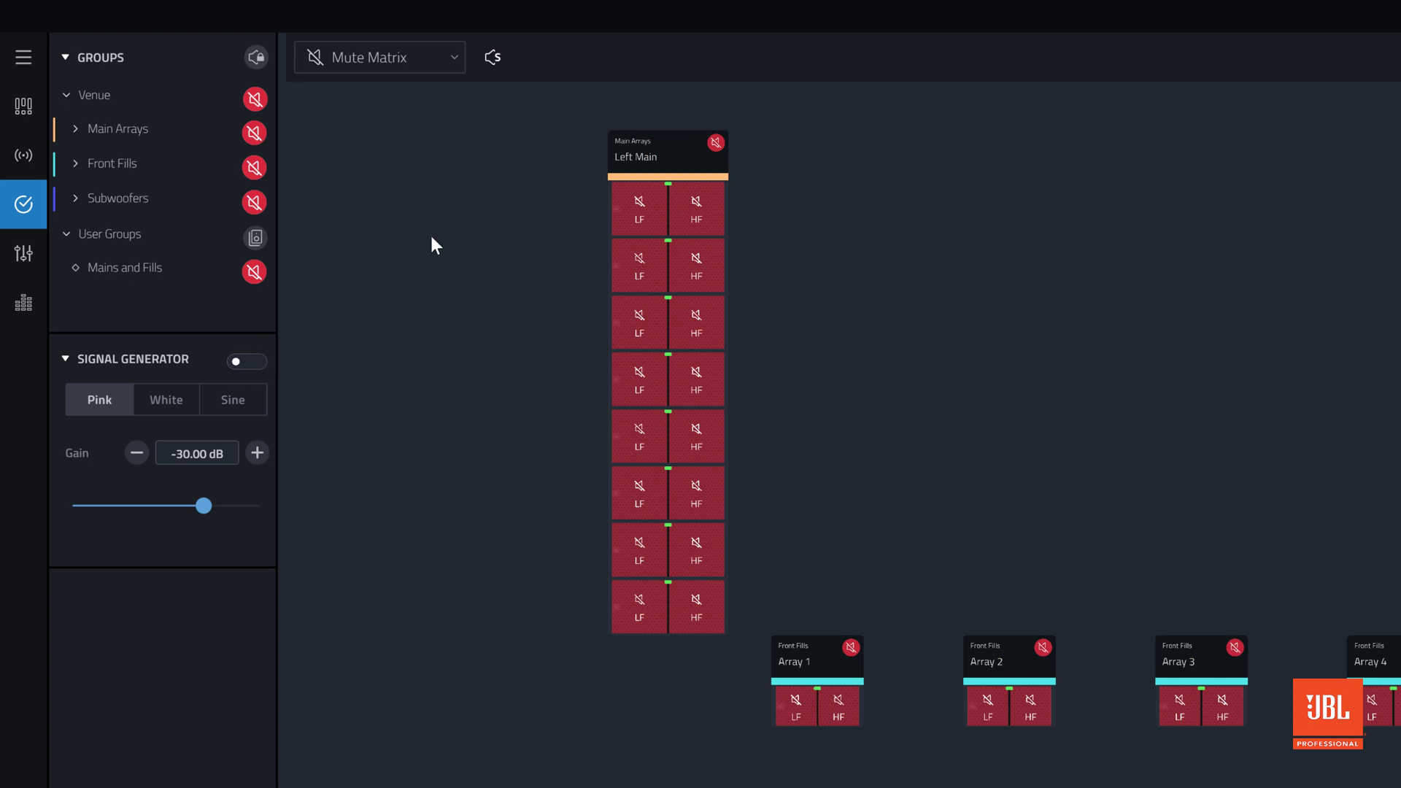
Switch the view to Input Meters and change the meter layout mode.
{"action": "left_click", "coordinate": [378, 56]}
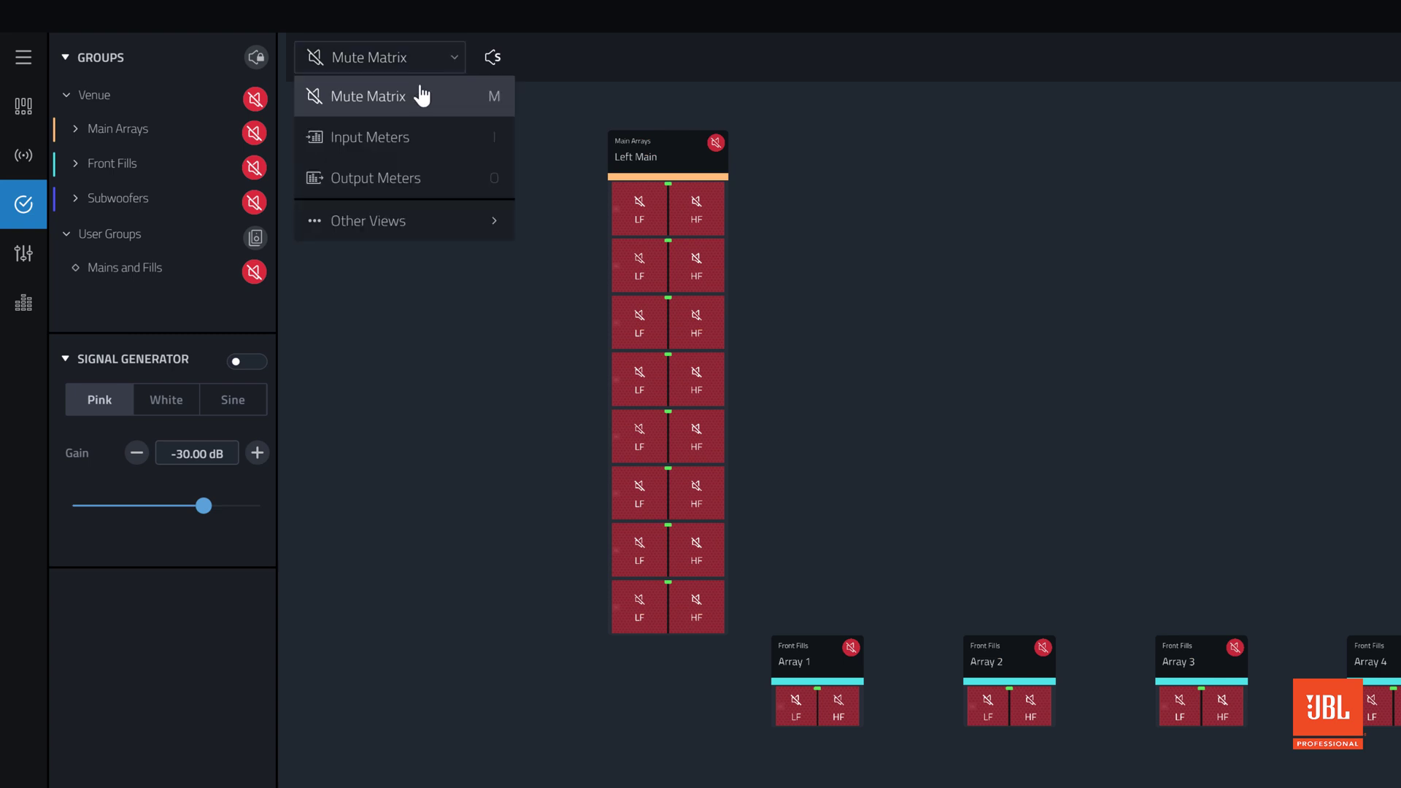
{"action": "left_click", "coordinate": [369, 137]}
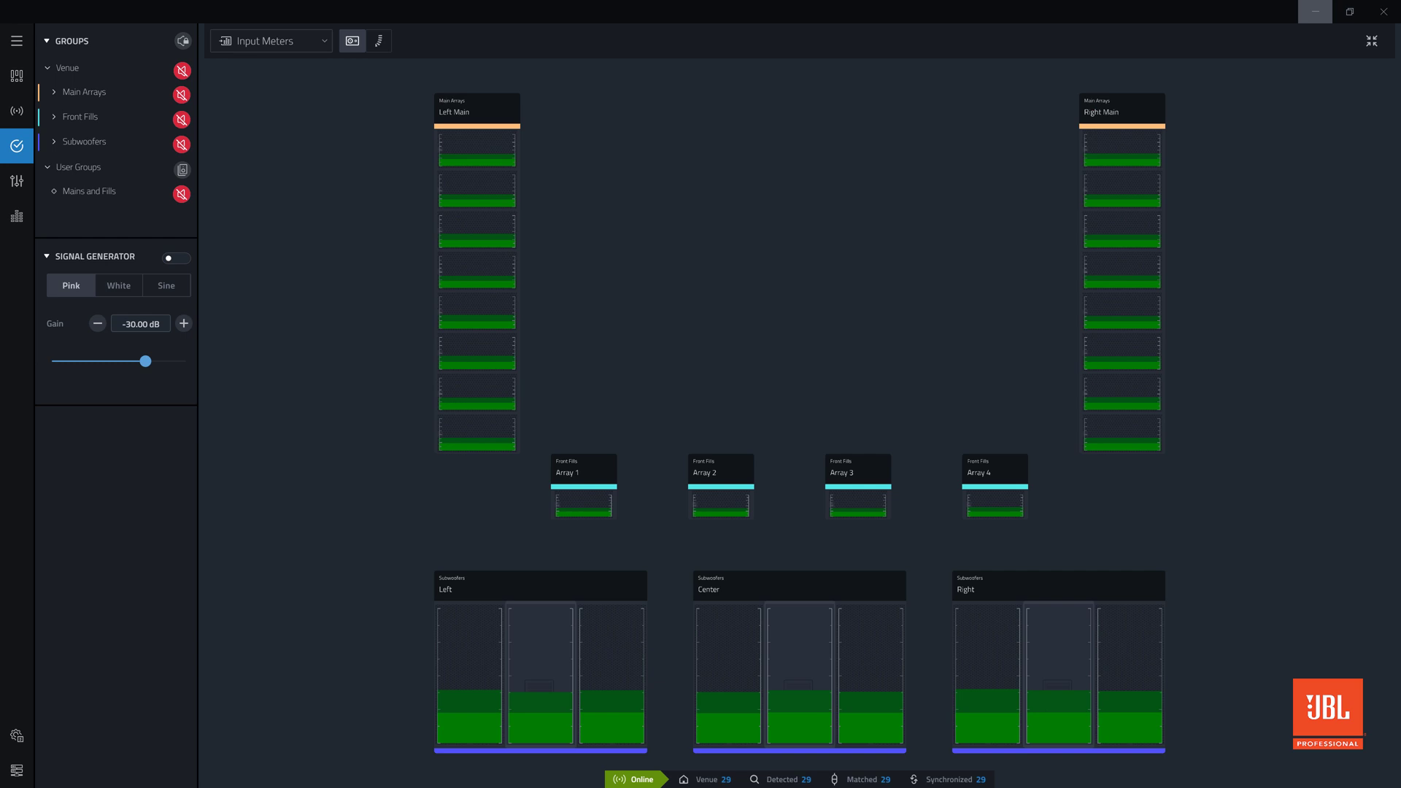
{"action": "left_click", "coordinate": [378, 40]}
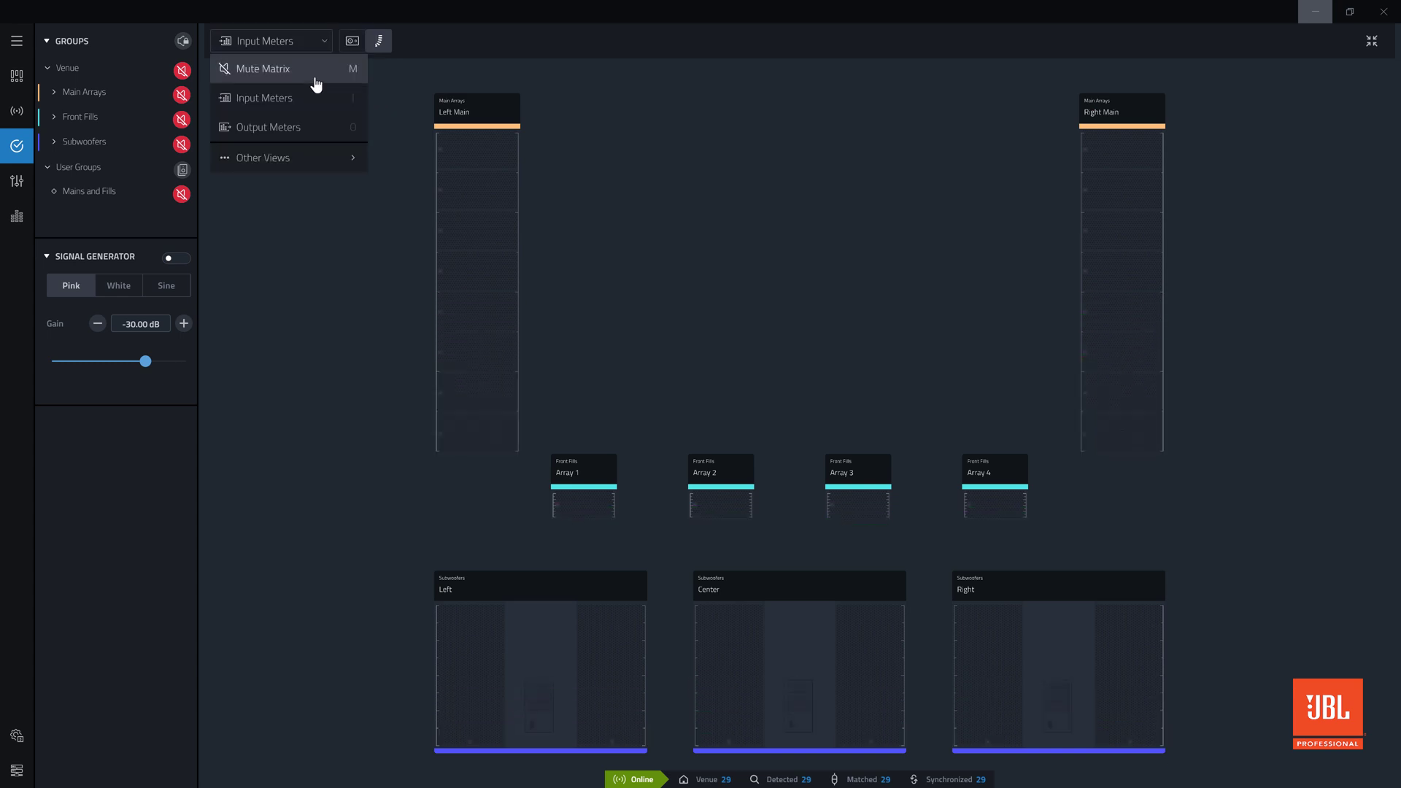
{"action": "mouse_move", "coordinate": [269, 127]}
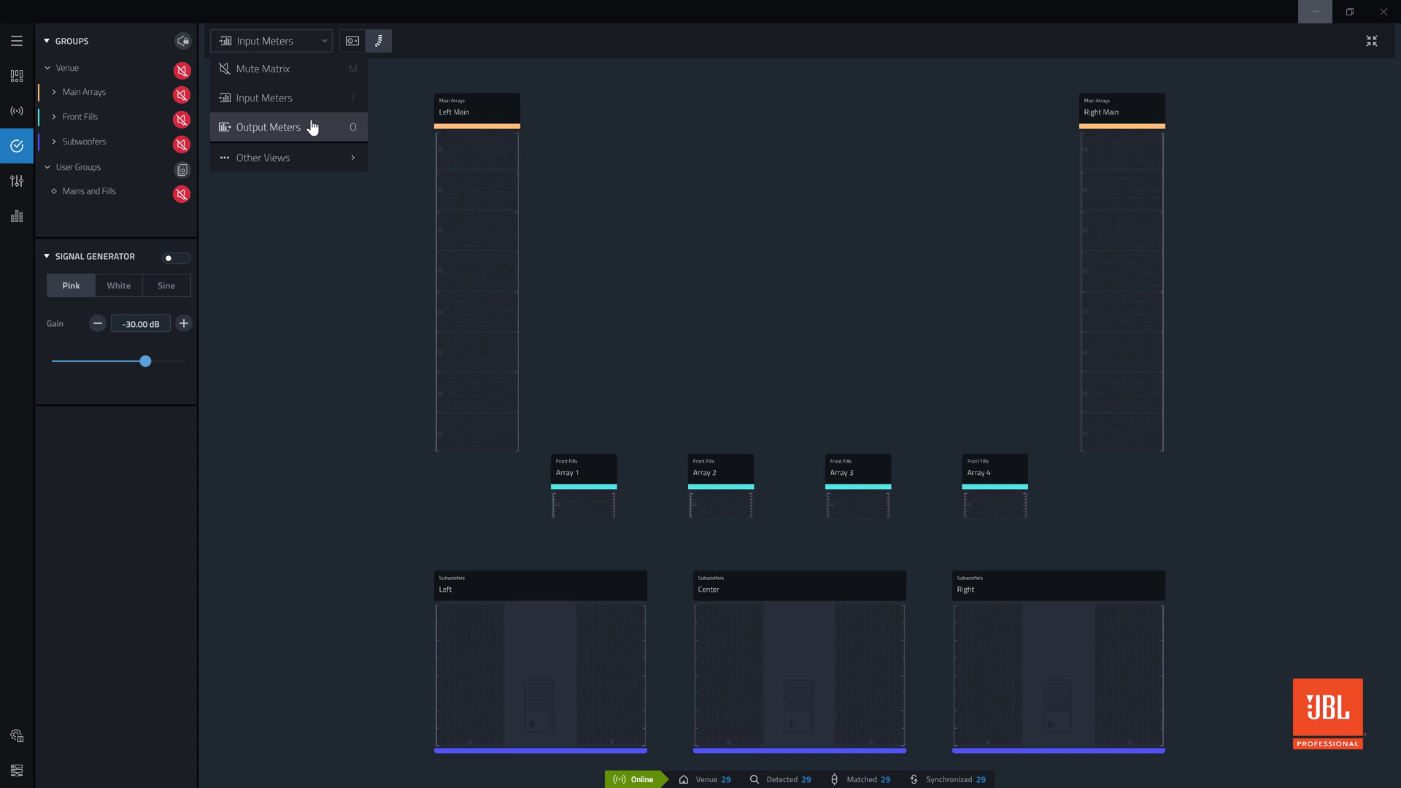
Switch to Output Meters in Speaker View per cabinet, then mute all outputs again.
{"action": "left_click", "coordinate": [266, 127]}
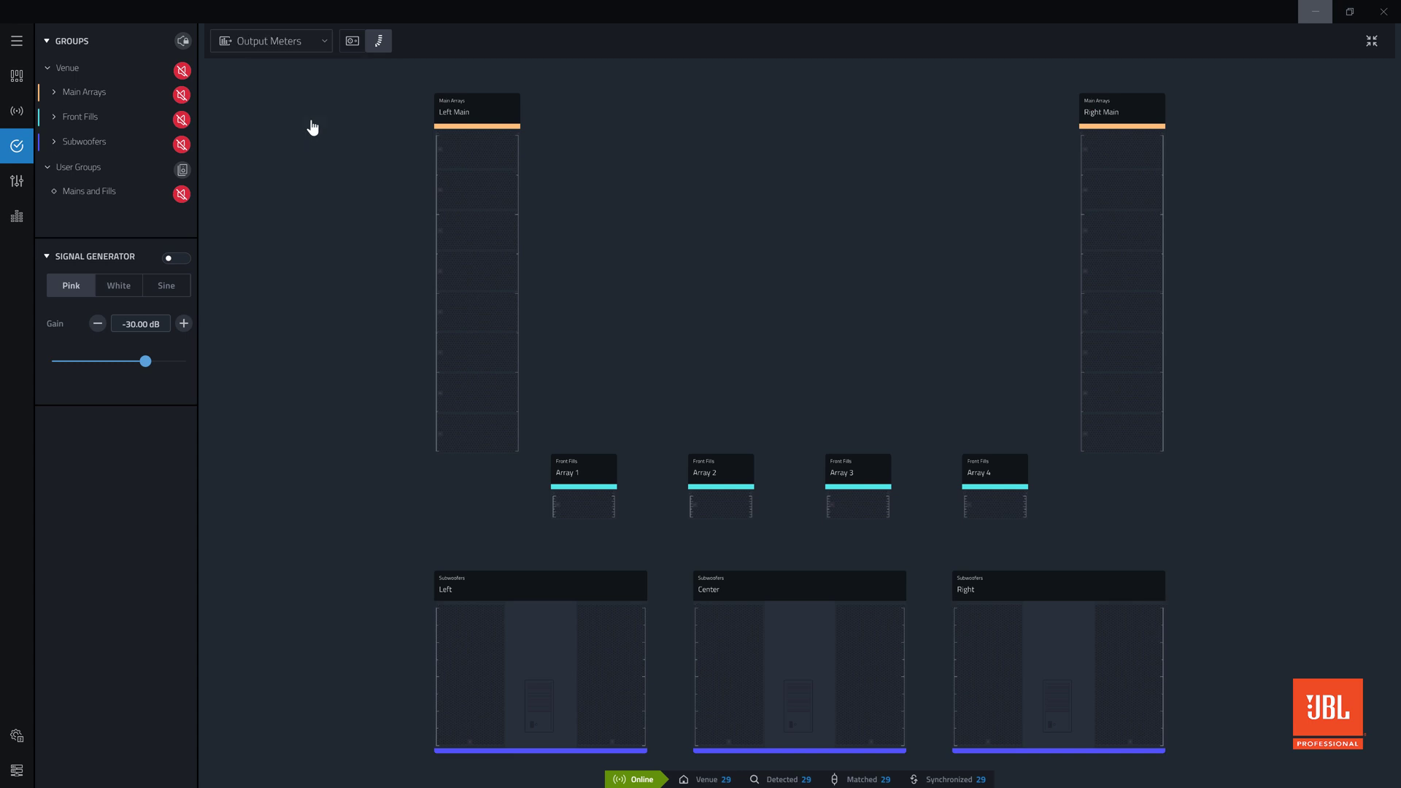
{"action": "mouse_move", "coordinate": [480, 103]}
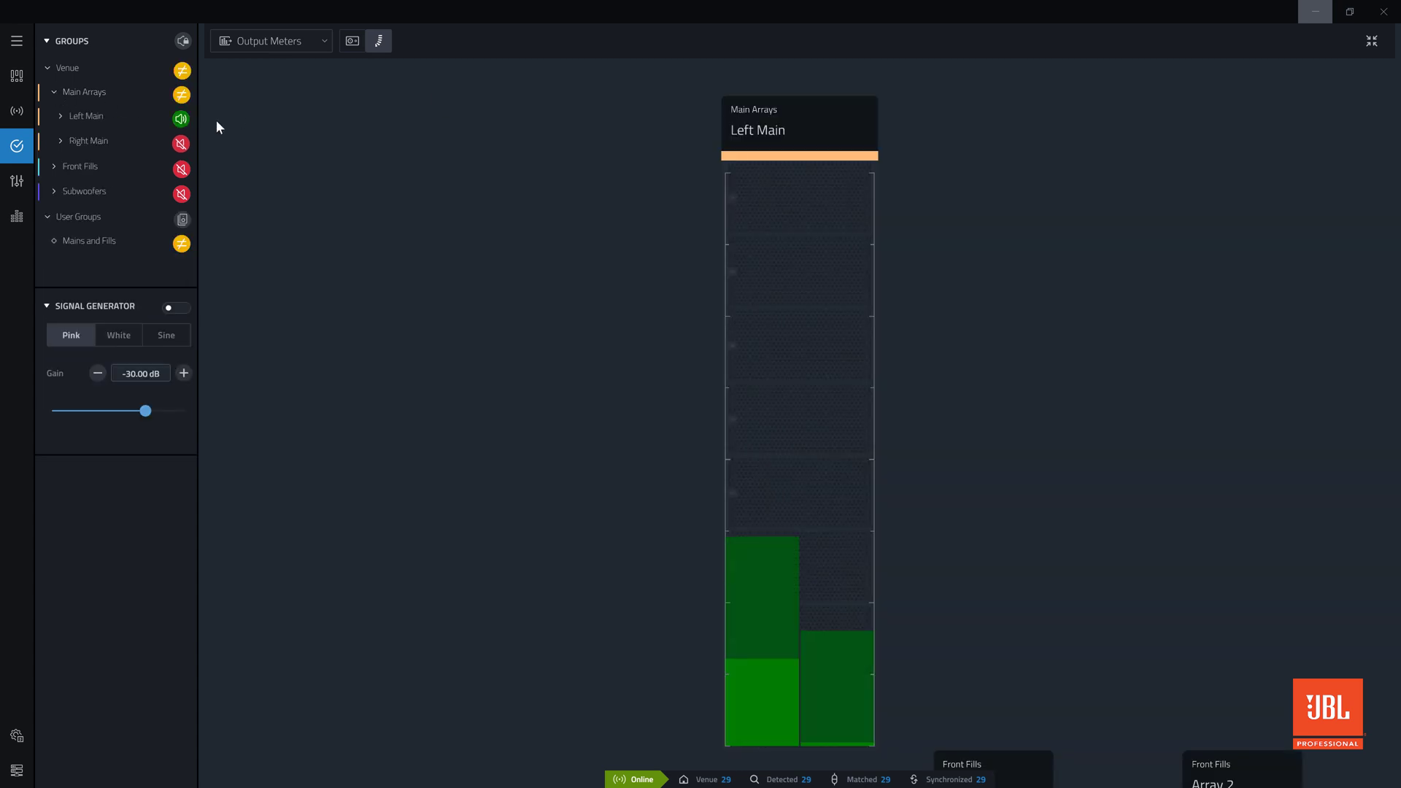
{"action": "mouse_move", "coordinate": [352, 40]}
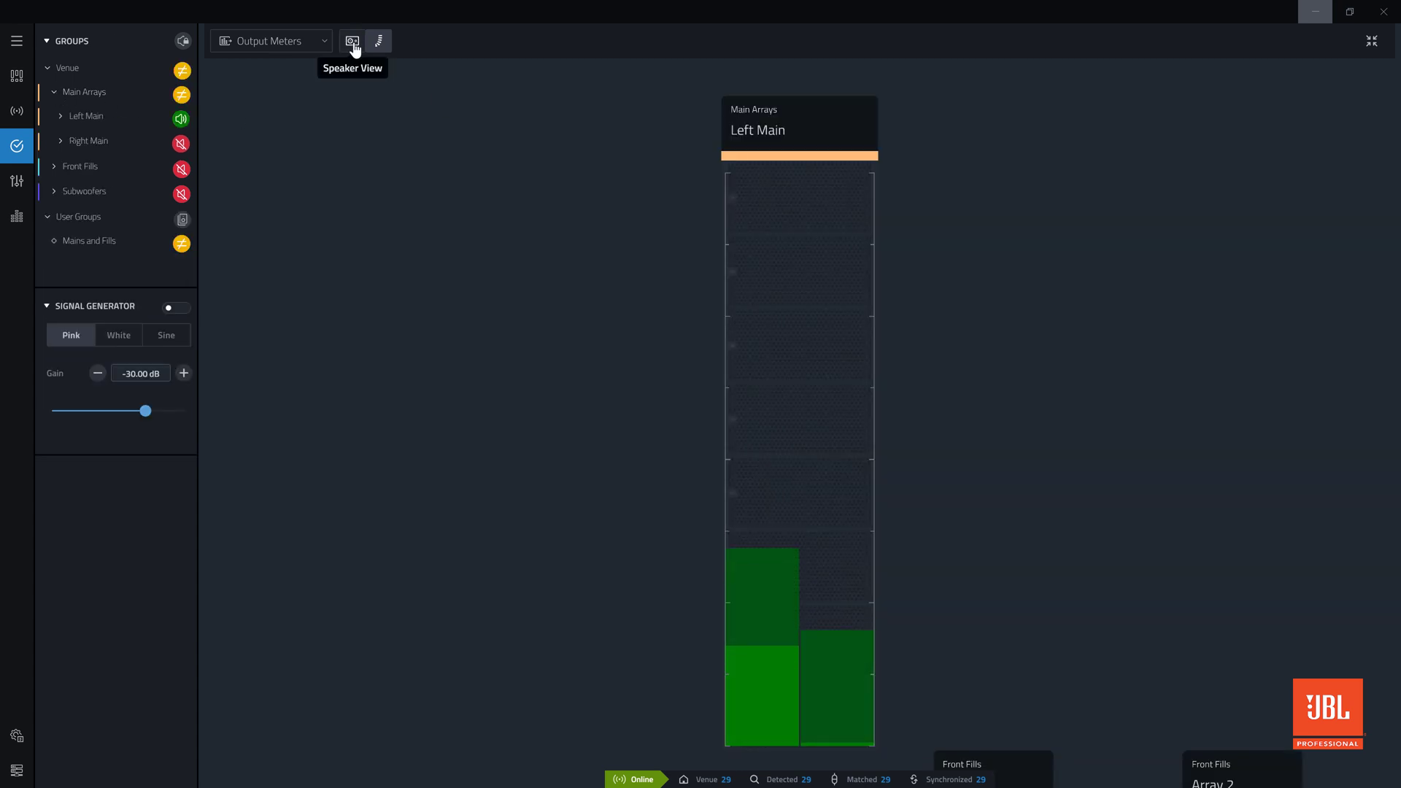
{"action": "left_click", "coordinate": [351, 40]}
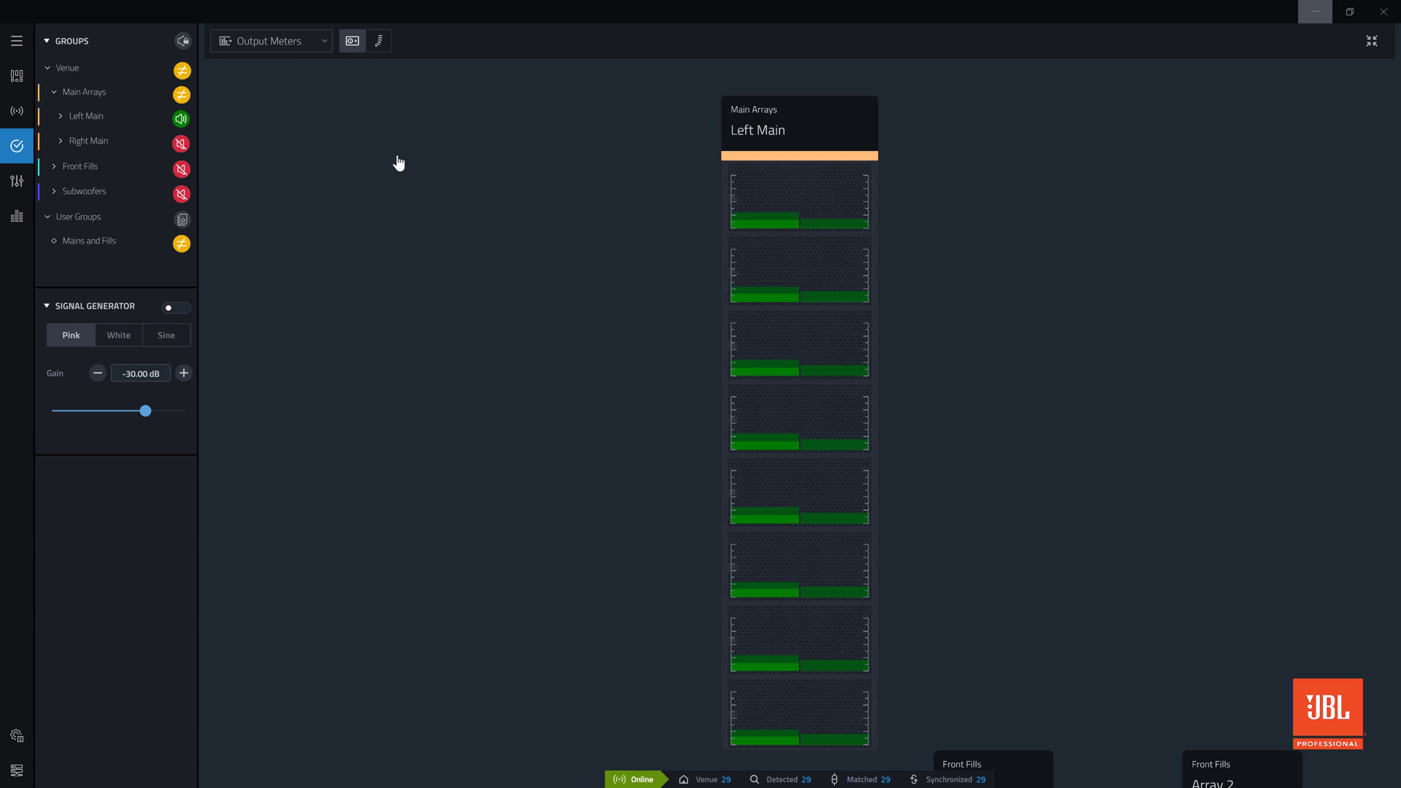
{"action": "left_click", "coordinate": [183, 69]}
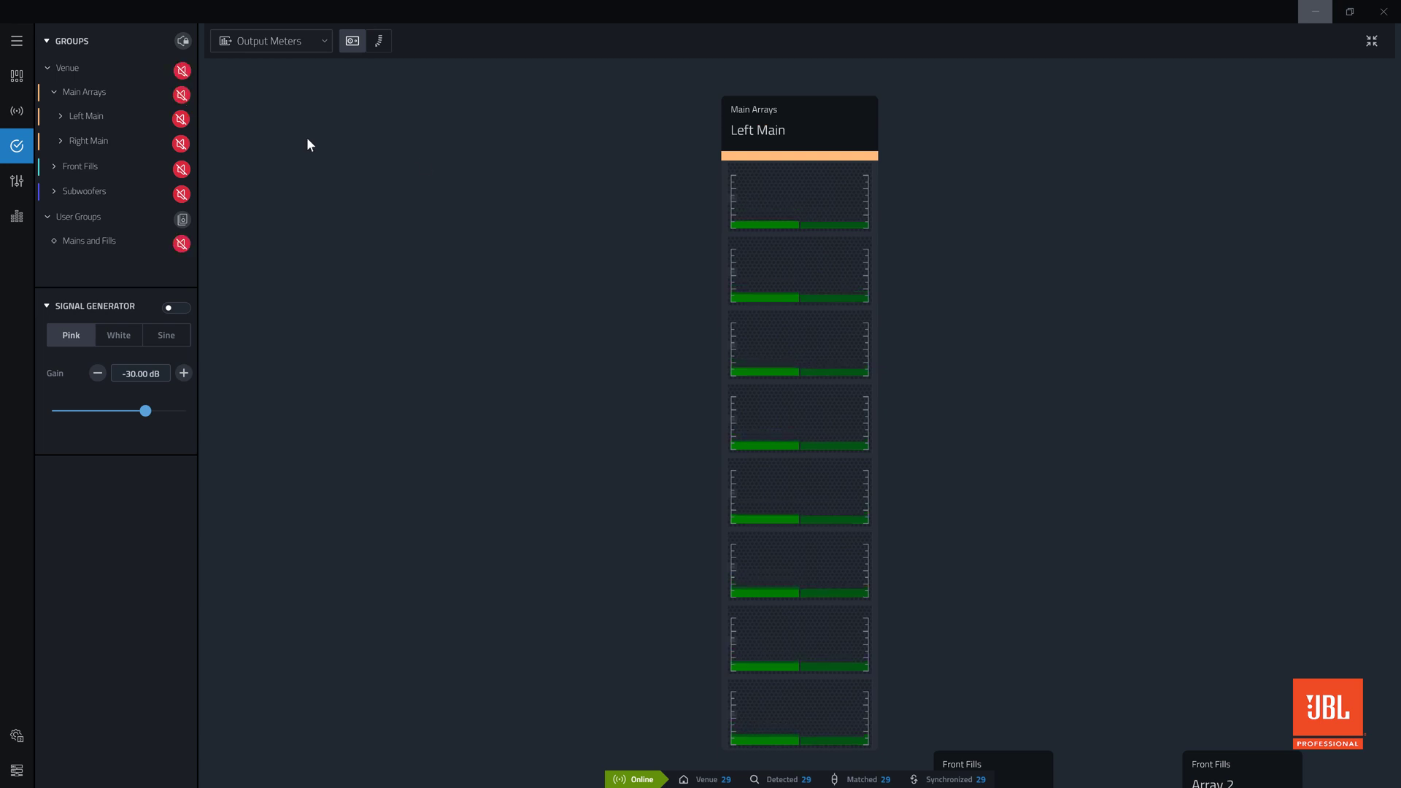